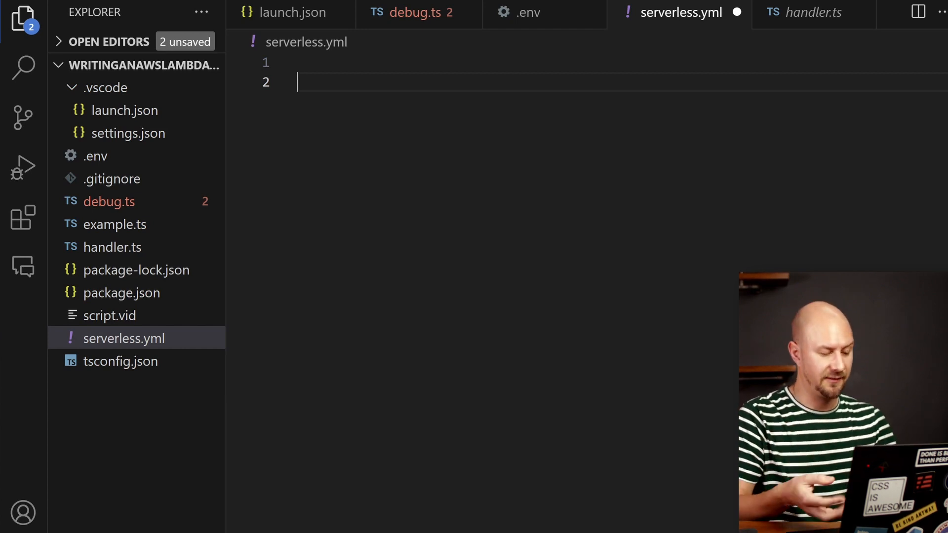
# - Declare service lambda-chatgpt, the serverless-plugin-typescript plugin and useDotenv: true in serverless.yml
pyautogui.write('service: lambda-ch')
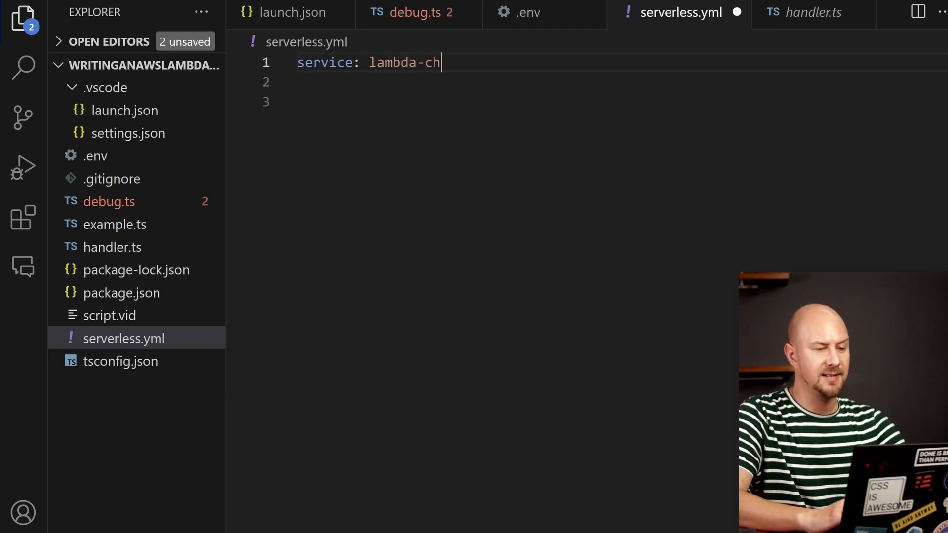
pyautogui.write('atgpt')
pyautogui.click(622, 102)
pyautogui.write('- serverless-plugin-typescript')
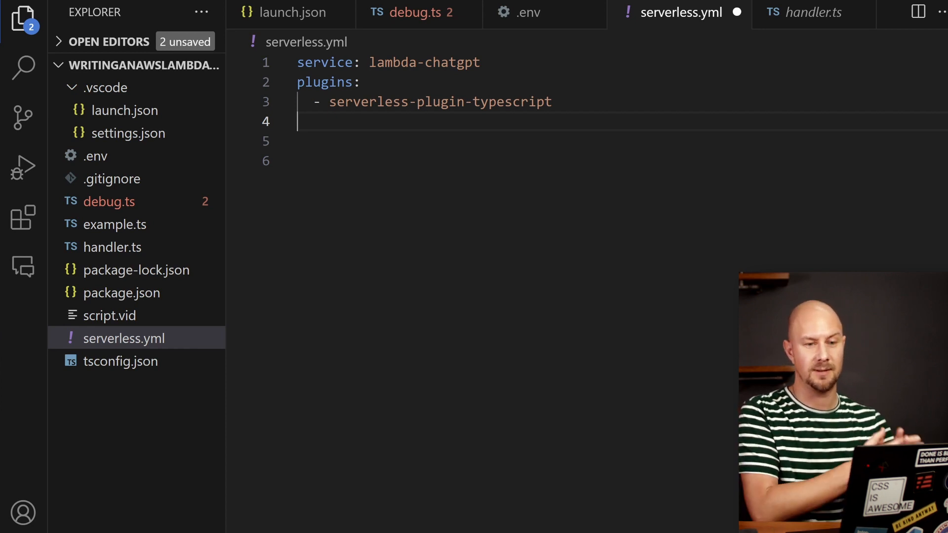
pyautogui.write('useDotenv')
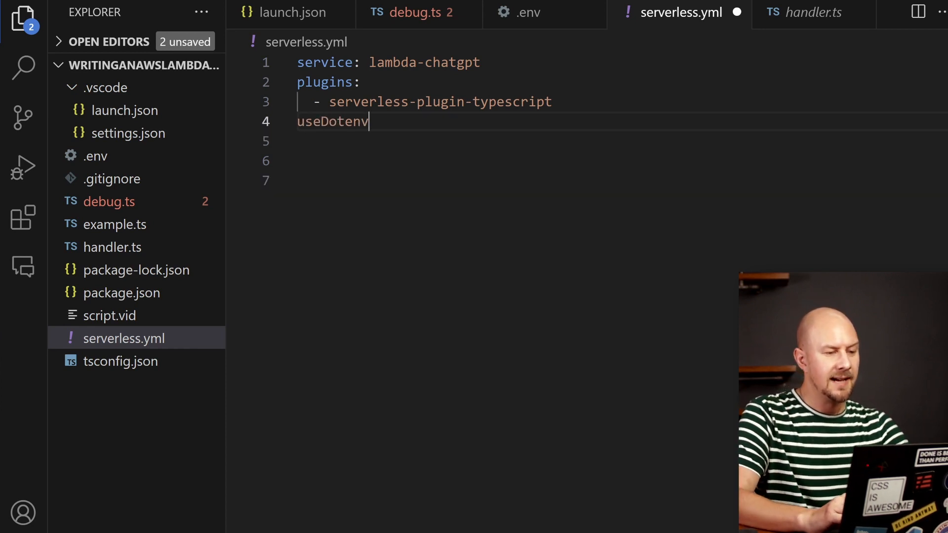
pyautogui.write(': true')
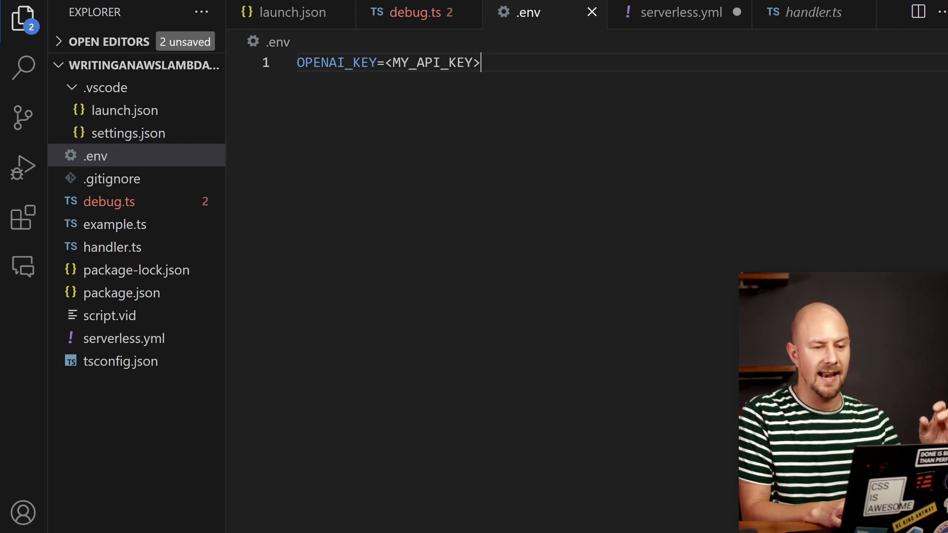
# - Add an aws provider with nodejs18.x runtime, lambda-chatgpt stack, eu-west-2 region and versionFunctions false
pyautogui.click(680, 12)
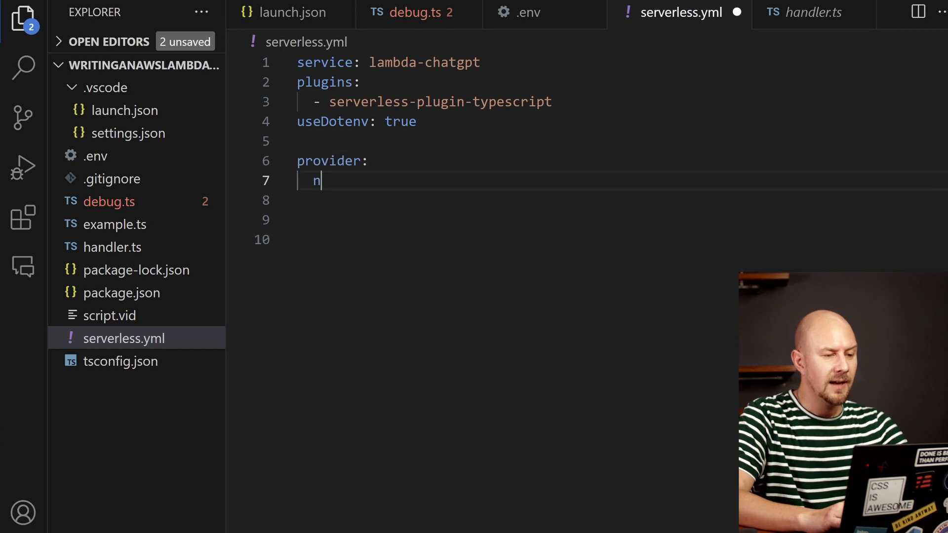
pyautogui.write('name: aws')
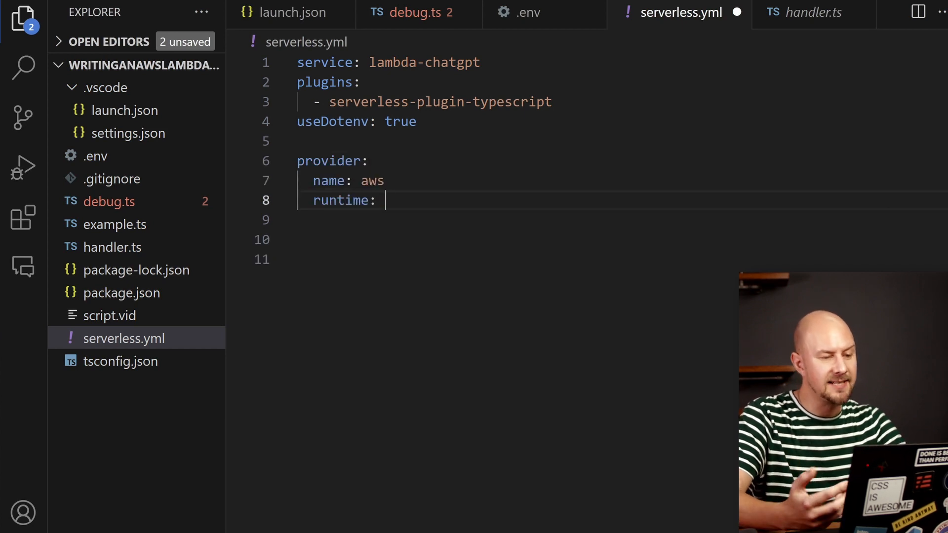
pyautogui.write('nodejs18.x')
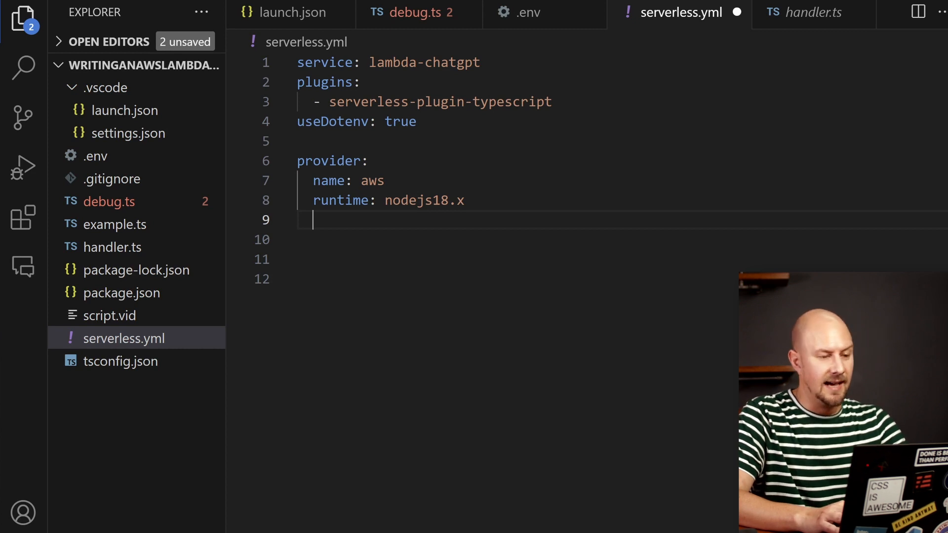
pyautogui.write('stackName: lambda-chatgpt')
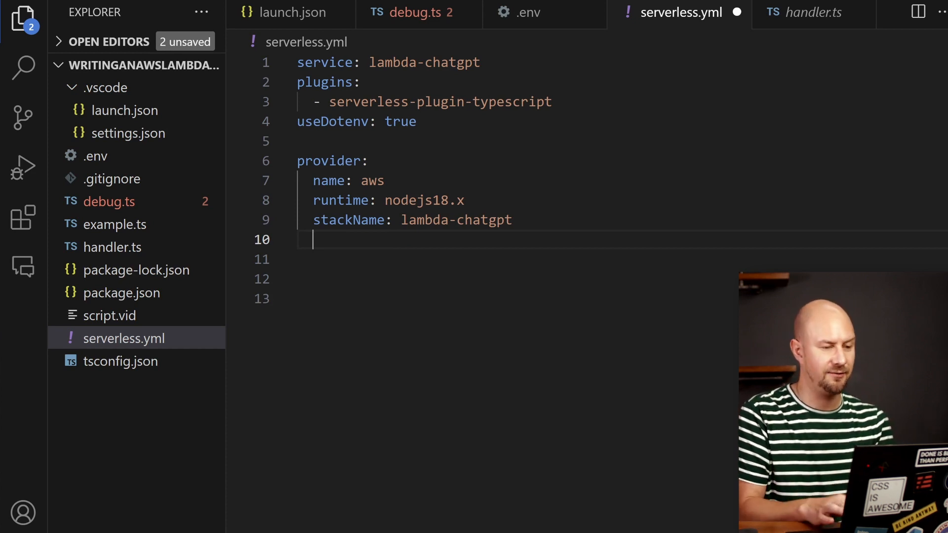
pyautogui.write('region: eu-west-2')
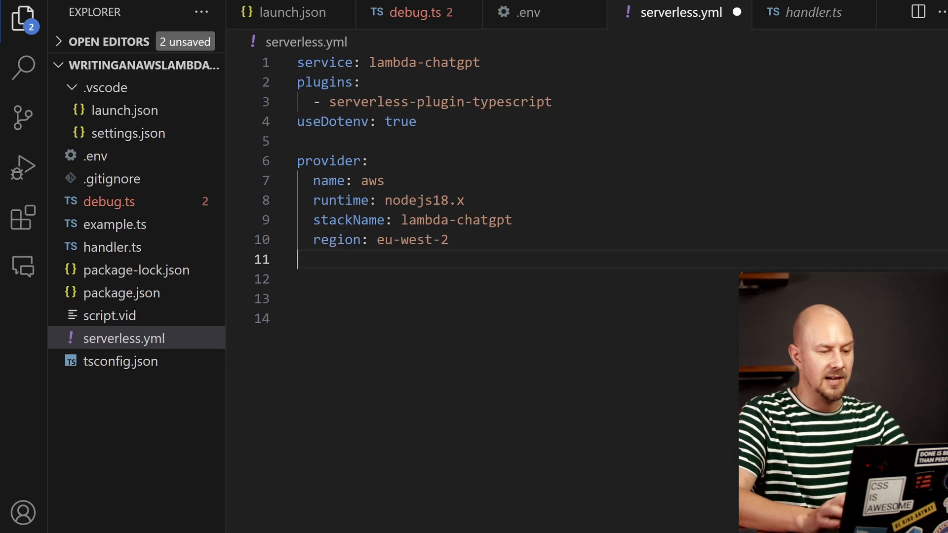
pyautogui.write('versionFunctions: false')
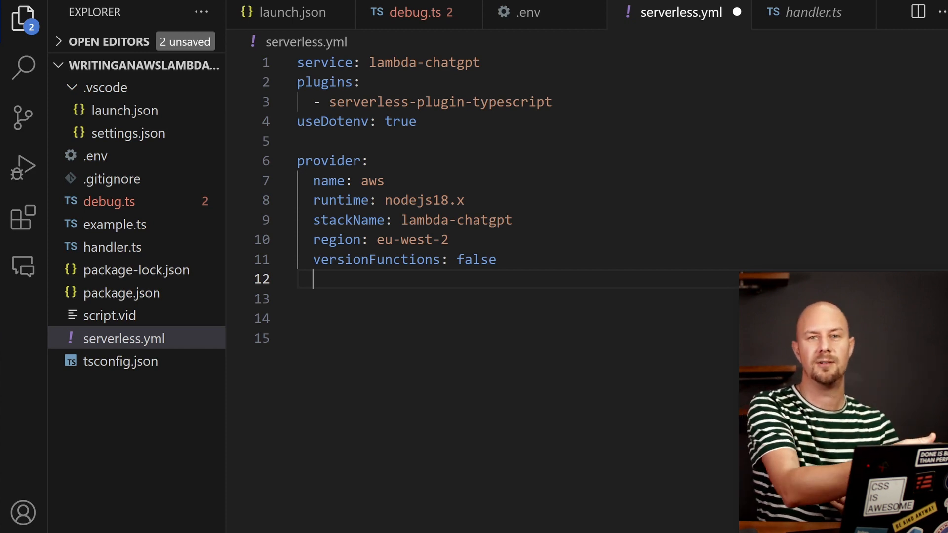
# - Add the deployment bucket and an OPENAI_KEY: ${env:OPENAI_KEY} environment variable, then check .env
pyautogui.write('deploym')
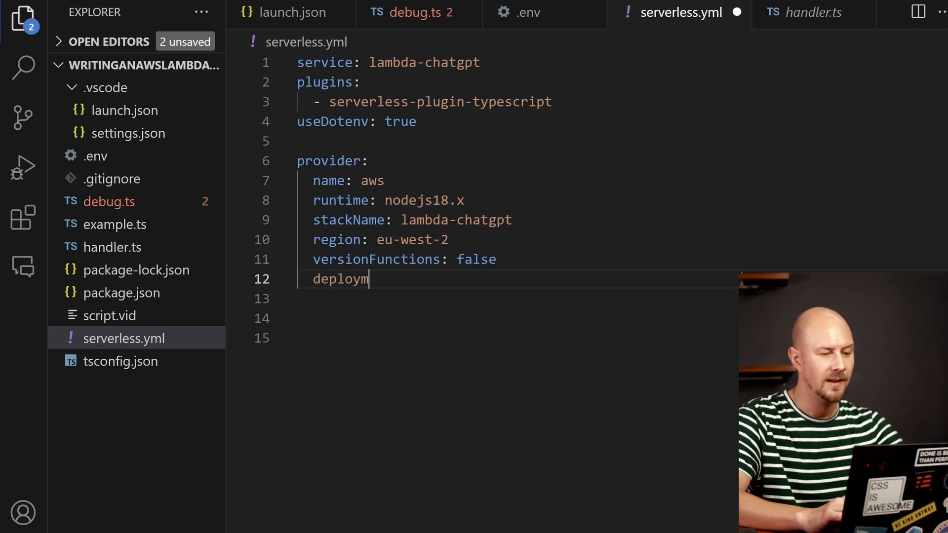
pyautogui.write('entBucket: my-lambda-deployments')
pyautogui.click(510, 298)
pyautogui.write('environment:')
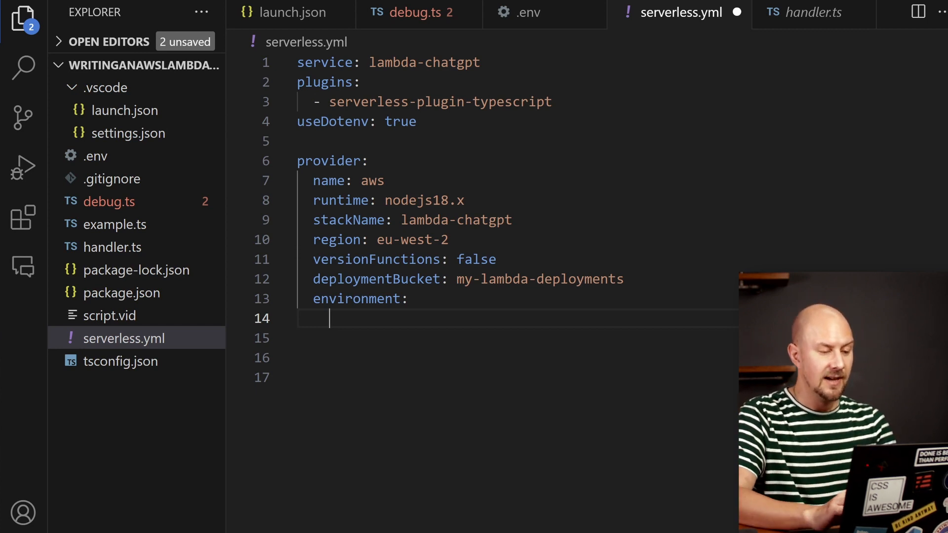
pyautogui.write('OPENAI_KEY: ${env:OPENA')
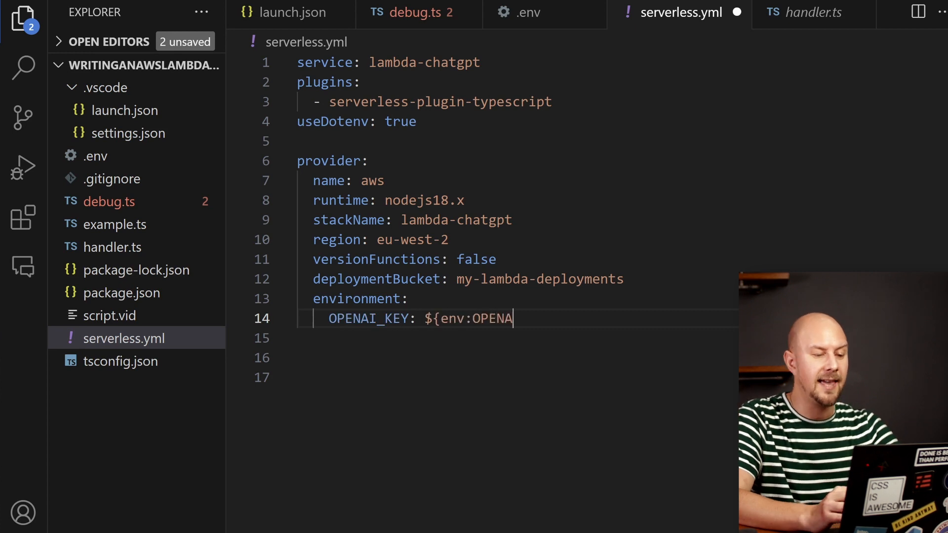
pyautogui.write('I_KEY}')
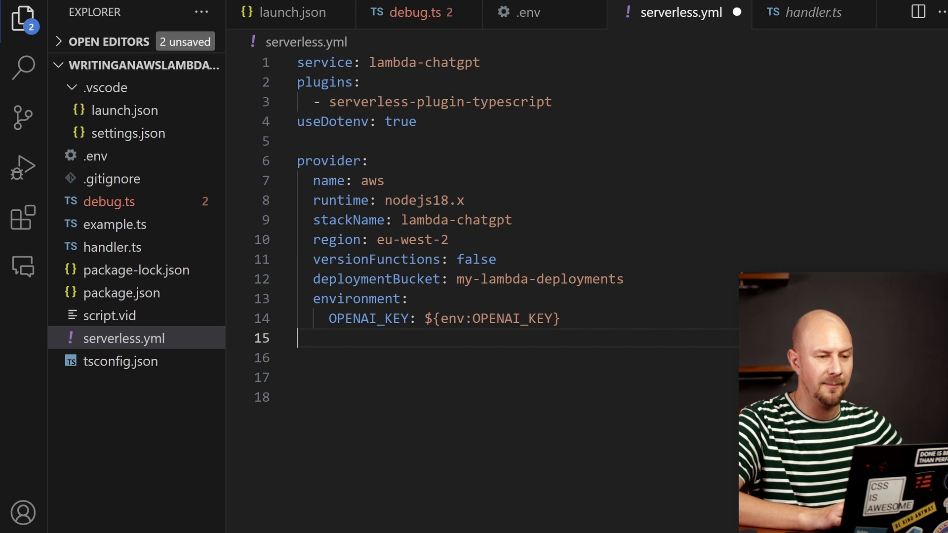
pyautogui.click(526, 13)
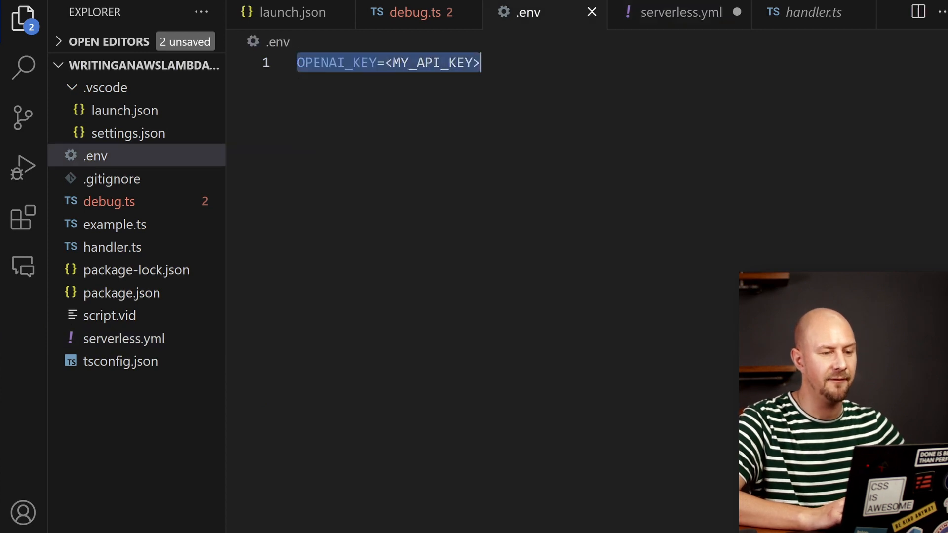
# - Return to serverless.yml briefly and open the blank handler.ts to start the Lambda code
pyautogui.click(680, 12)
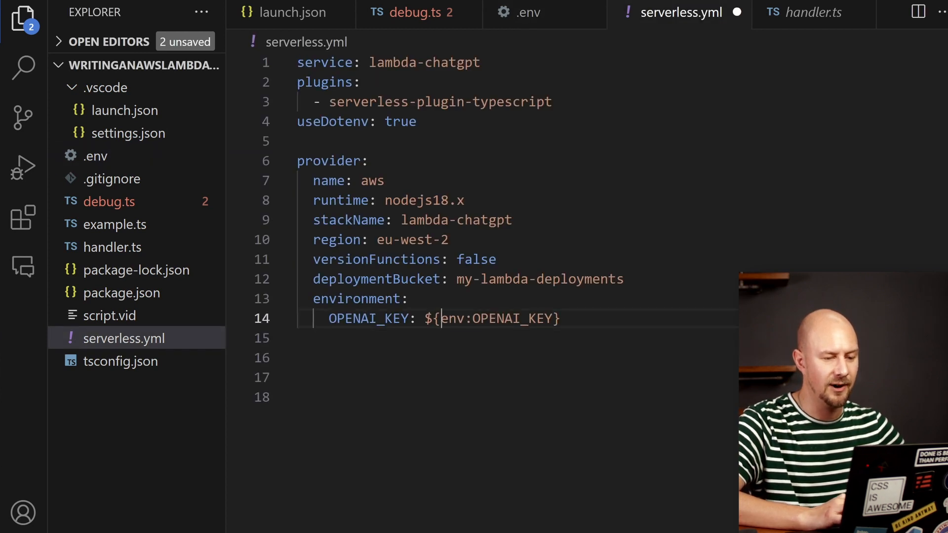
pyautogui.press('Enter')
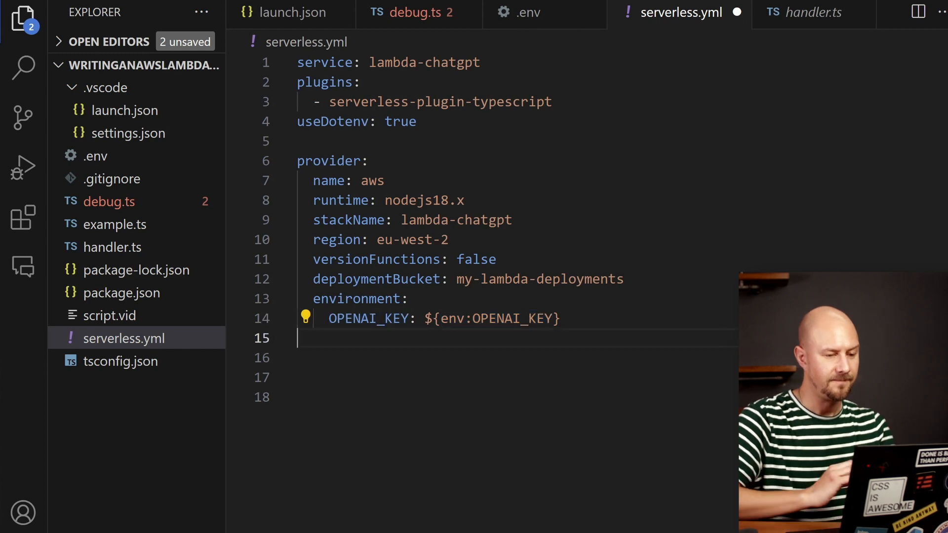
pyautogui.click(811, 12)
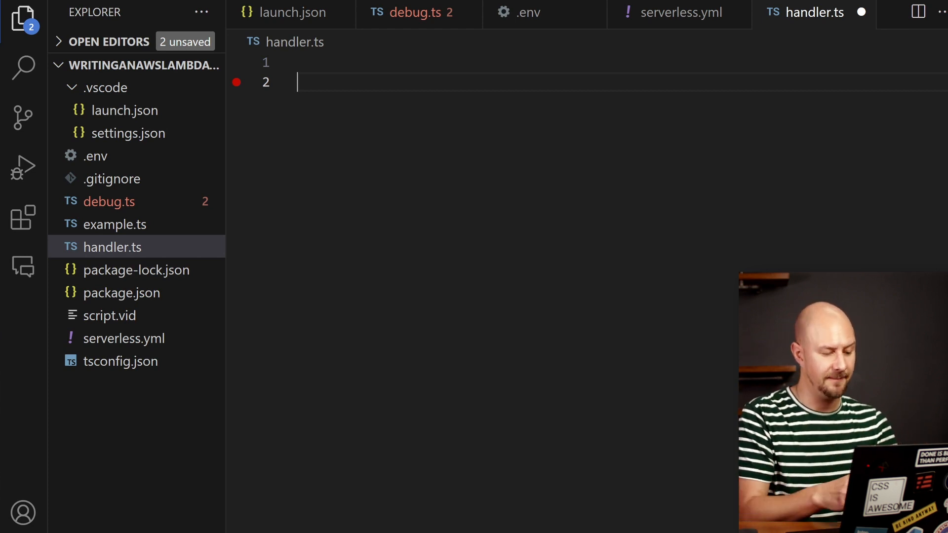
# - Declare a typed env constant with OPENAI_KEY and start the async main(event, context) function
pyautogui.write('const env')
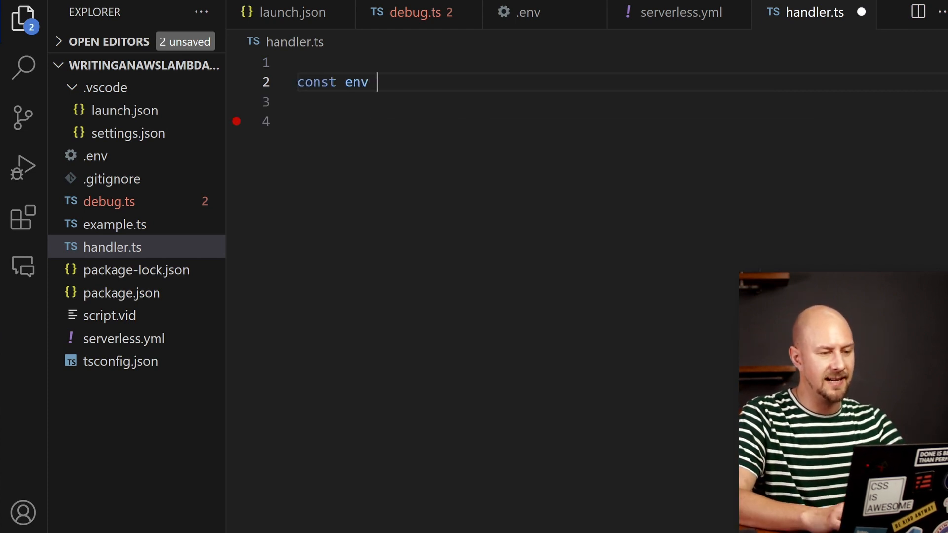
pyautogui.write('= <{ OPENAI_KE')
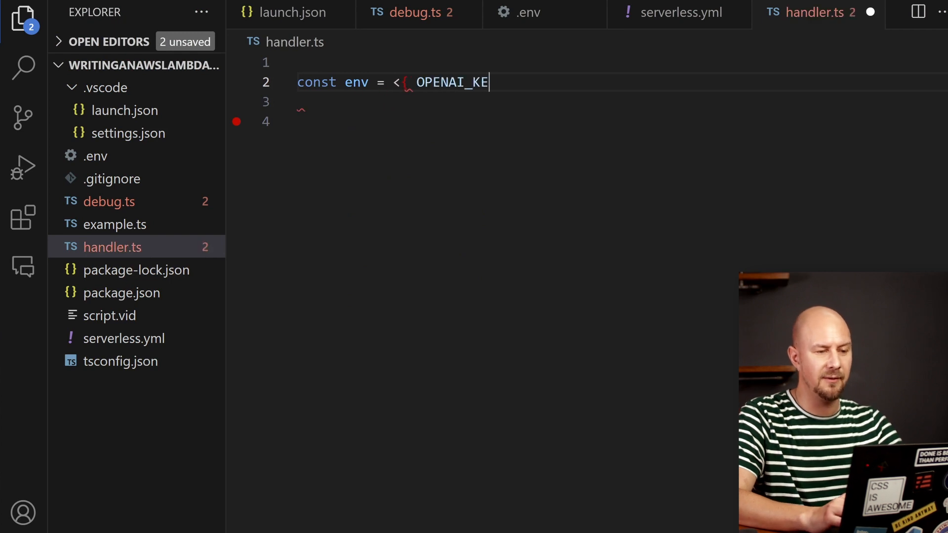
pyautogui.write('Y: string }>p')
pyautogui.click(622, 122)
pyautogui.write('export')
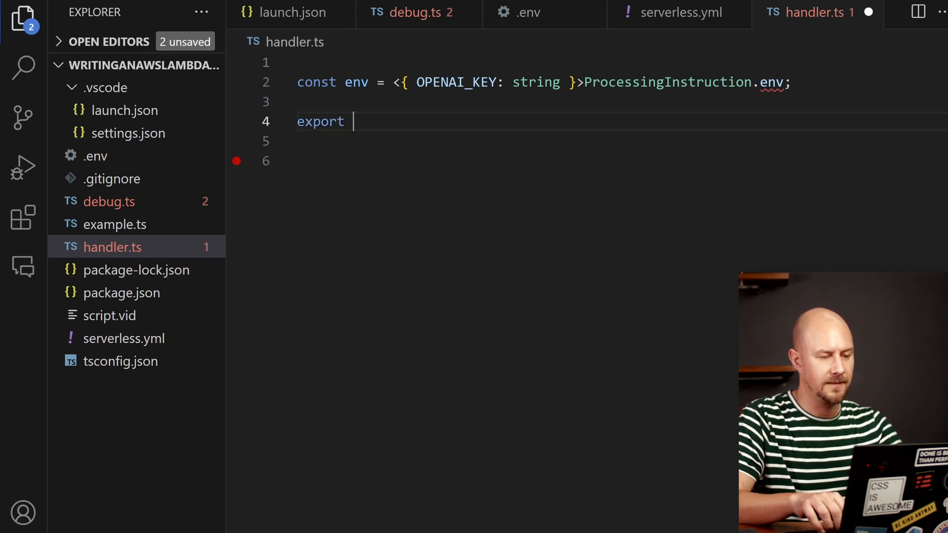
pyautogui.write('async function main(event: APIGatewayEvent, context: C')
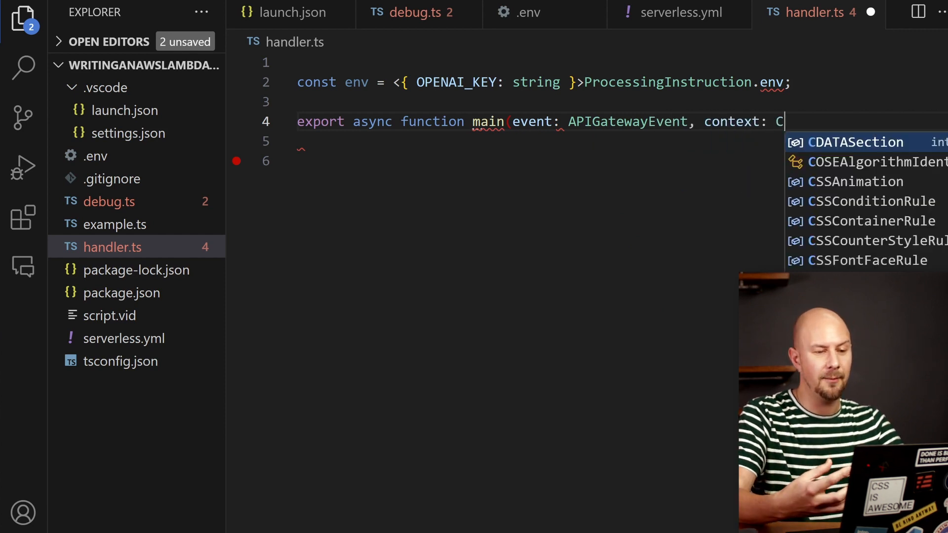
pyautogui.write('ontext) {')
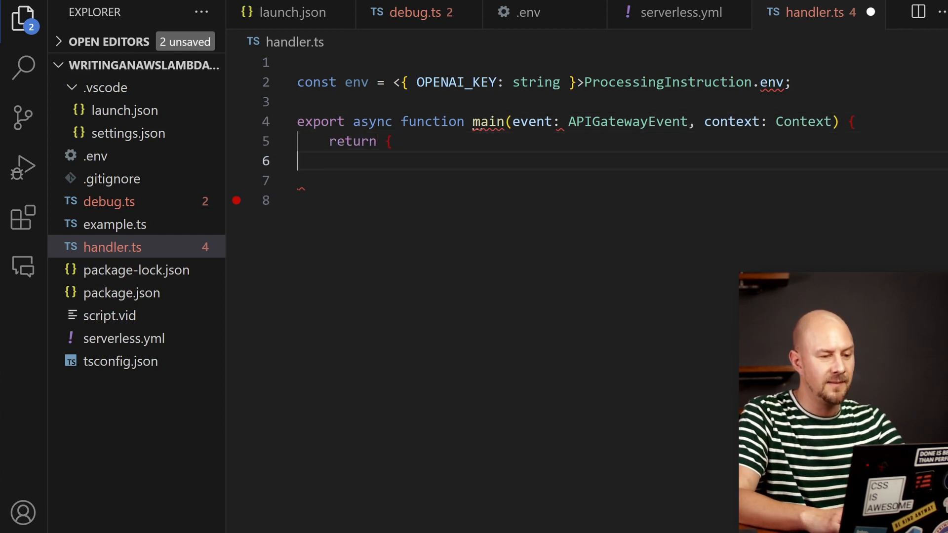
# - Return statusCode 200 with a headers object and correct ProcessingInstruction to process.env
pyautogui.write('statusCode: 200,')
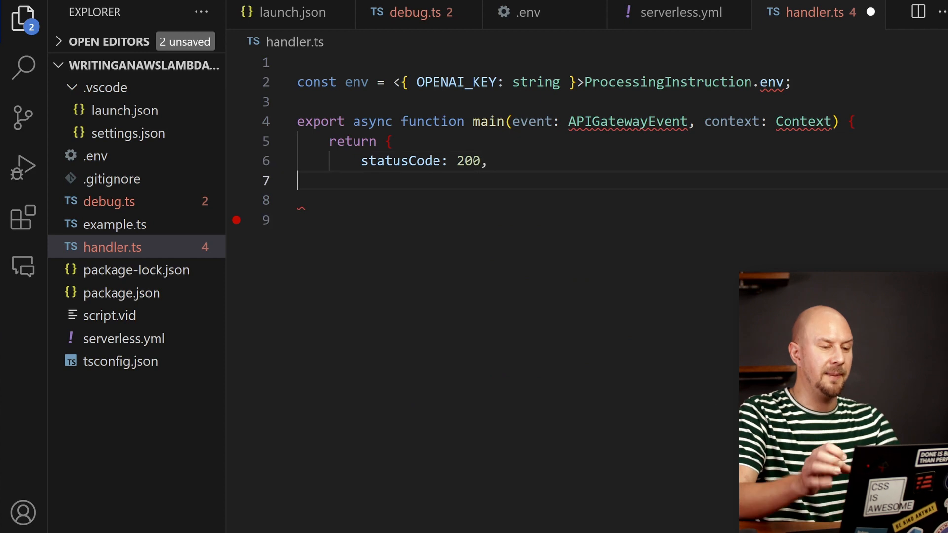
pyautogui.write('headers: {')
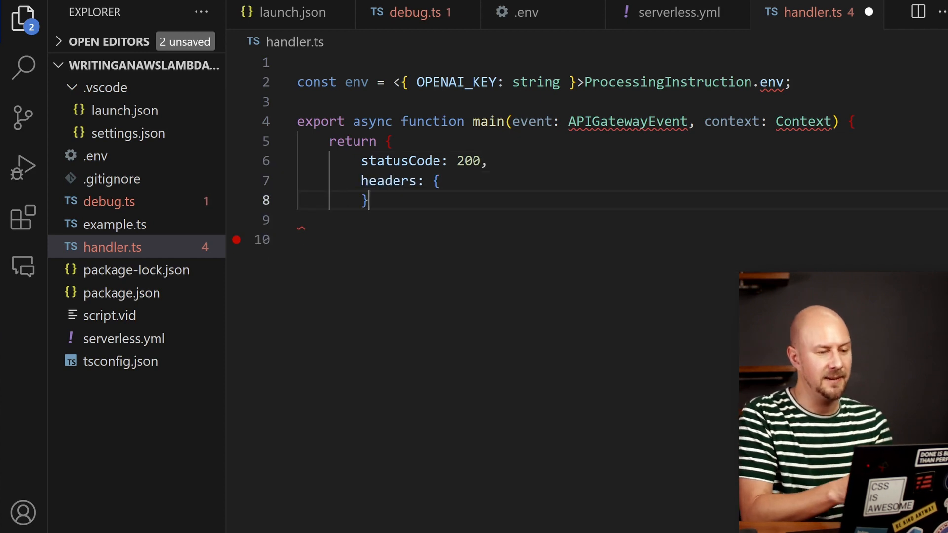
pyautogui.write('};')
pyautogui.click(479, 239)
pyautogui.write('}')
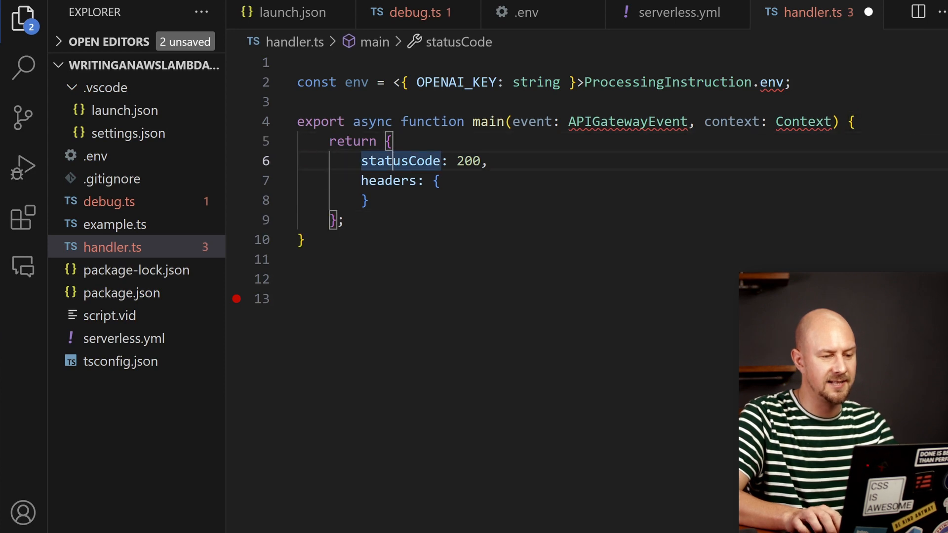
pyautogui.doubleClick(667, 82)
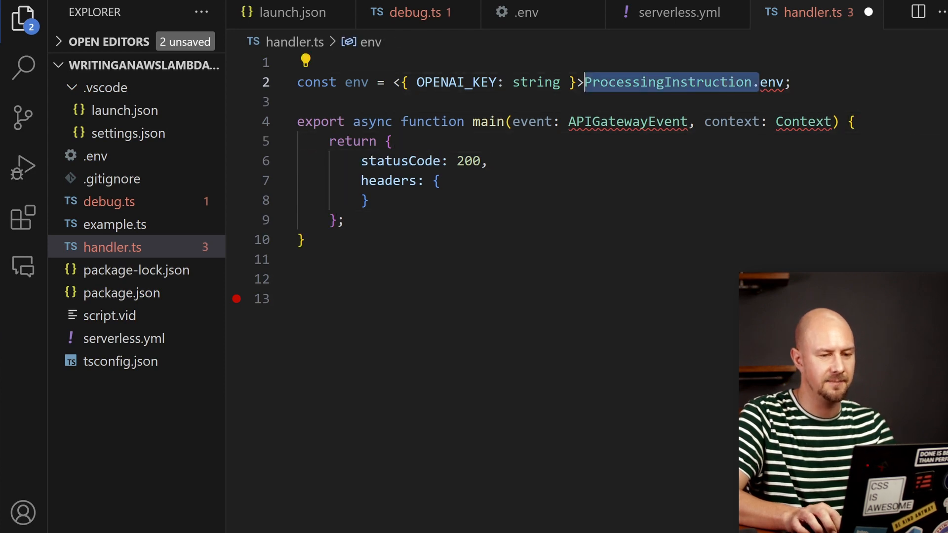
pyautogui.write('process.')
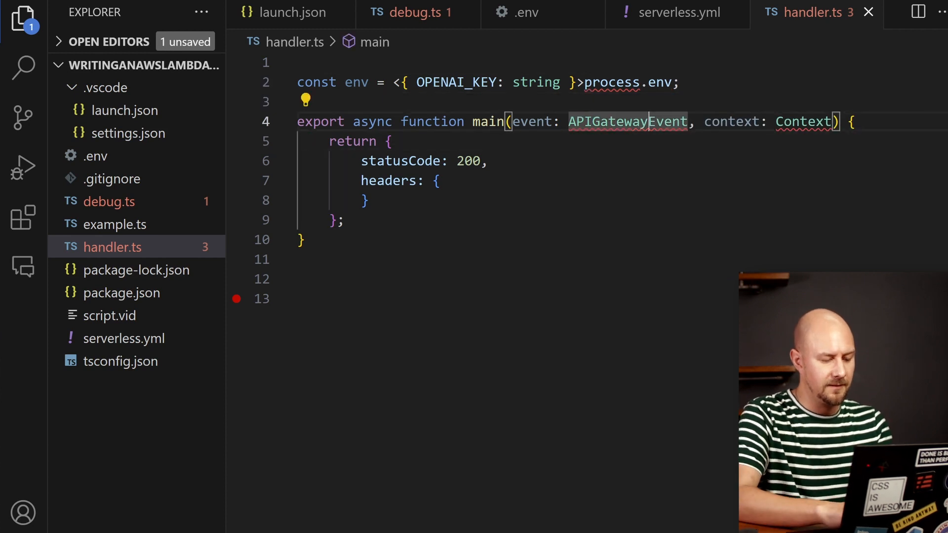
pyautogui.write('import { A')
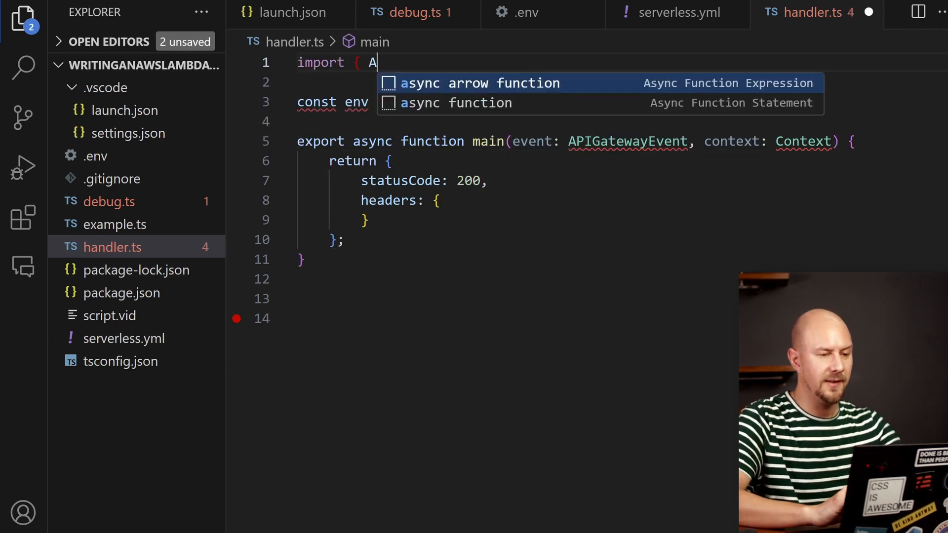
# - Import APIGatewayEvent, APIGatewayEventRequestContext and Context from aws-lambda in handler.ts
pyautogui.write('PIGatewayEvent, APIGatewayEv')
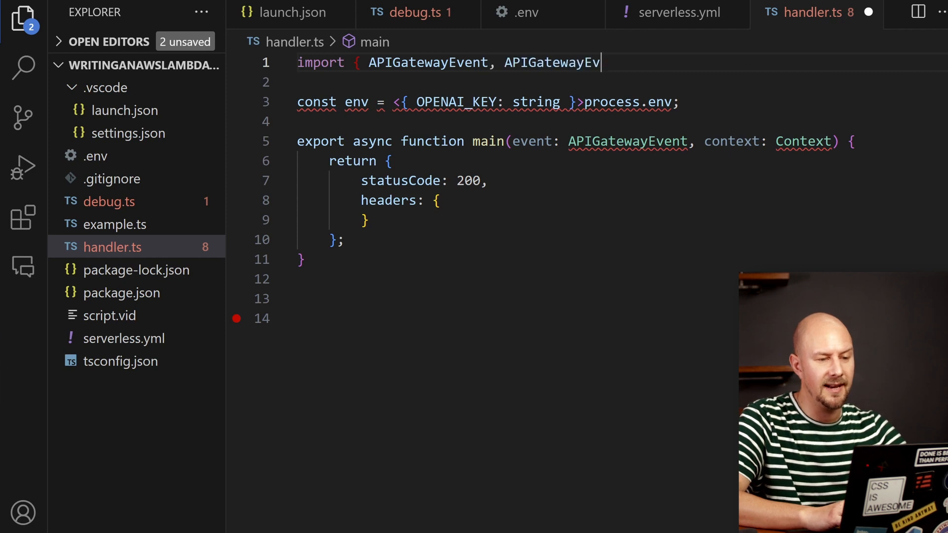
pyautogui.write('entRequestContext, Context } from "aws-lambd')
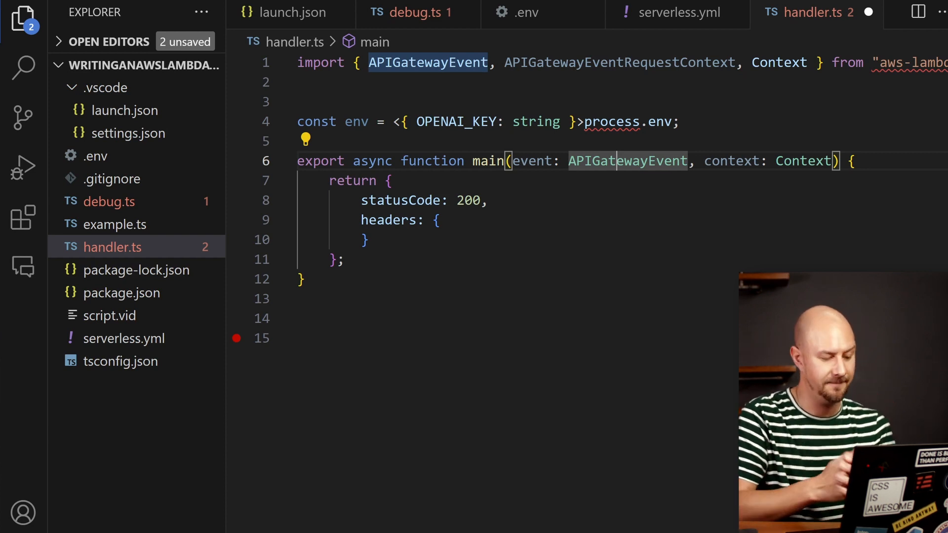
pyautogui.click(677, 11)
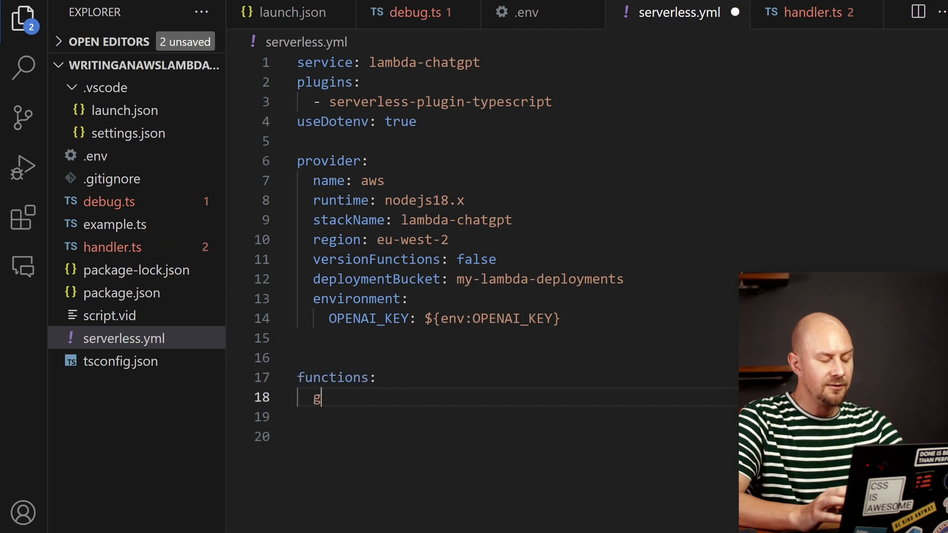
# - Define a getjoke function on handler.main with url: true in serverless.yml and save it
pyautogui.write('etjoke:')
pyautogui.click(514, 436)
pyautogui.write('url: true')
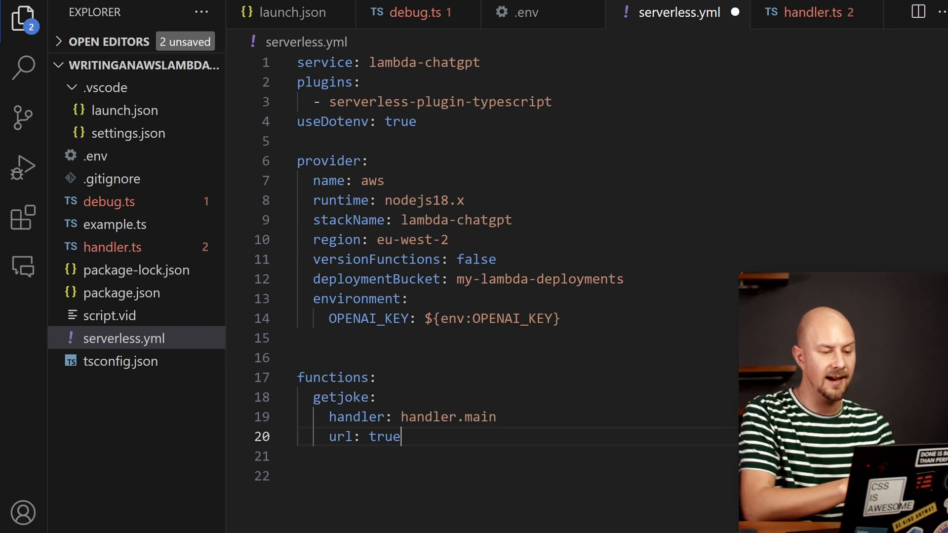
pyautogui.doubleClick(429, 416)
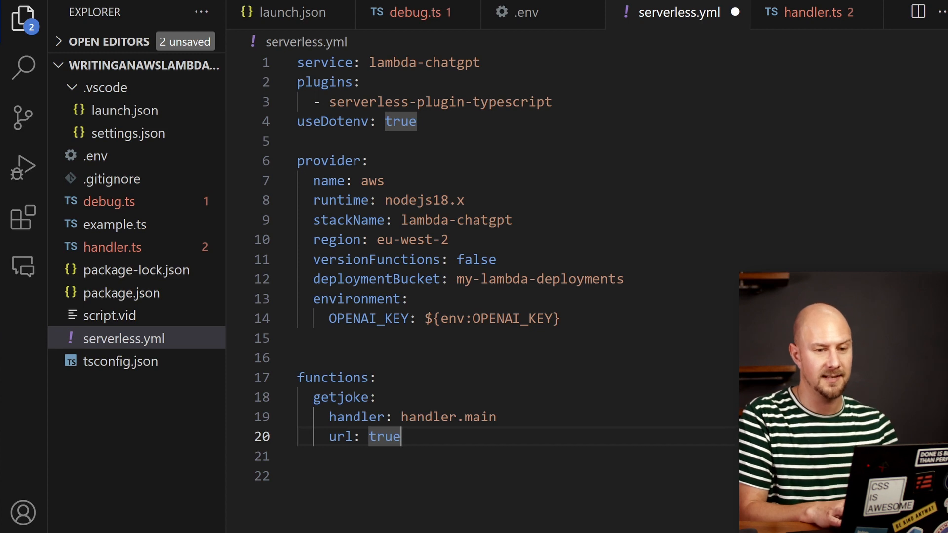
pyautogui.press('Ctrl+s')
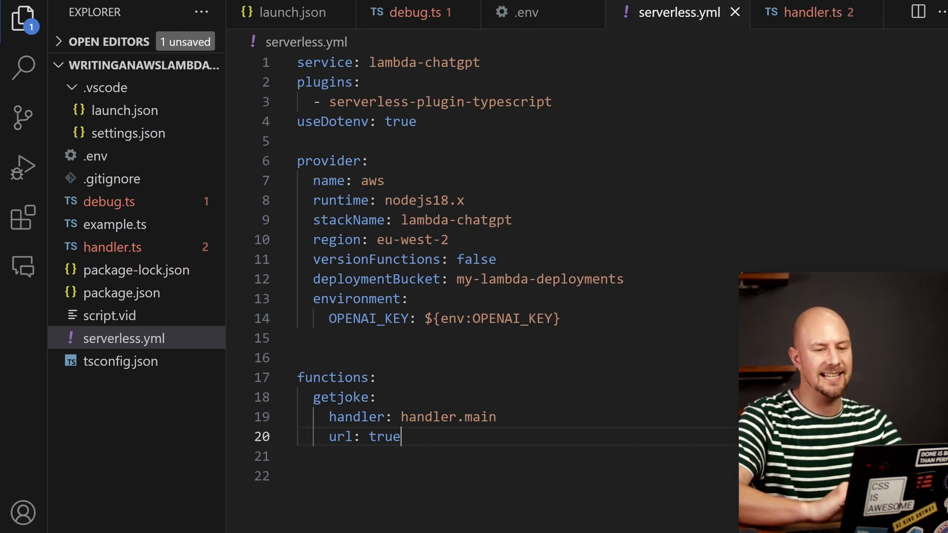
pyautogui.click(808, 12)
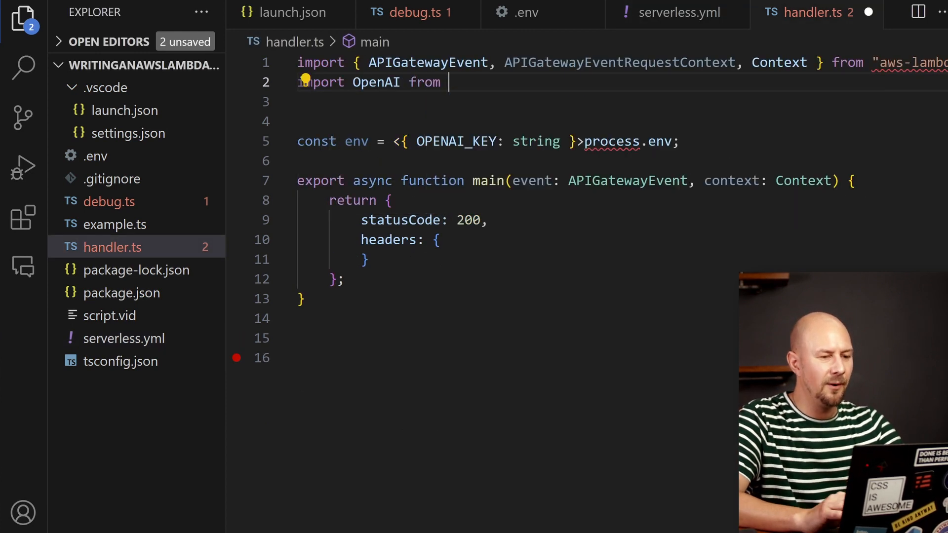
# - Import OpenAI from "openai" and define a RequestBody type with a subject string
pyautogui.write('"openai";')
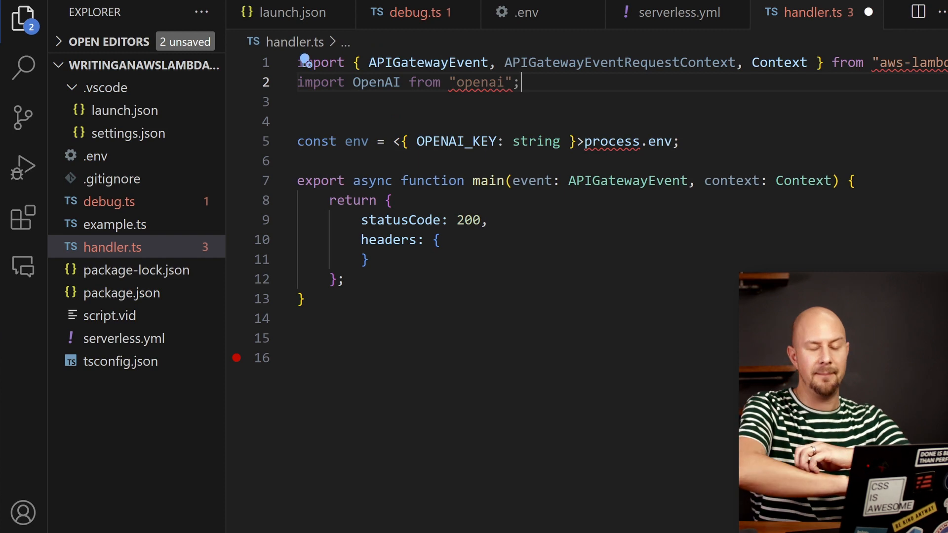
pyautogui.press('Enter')
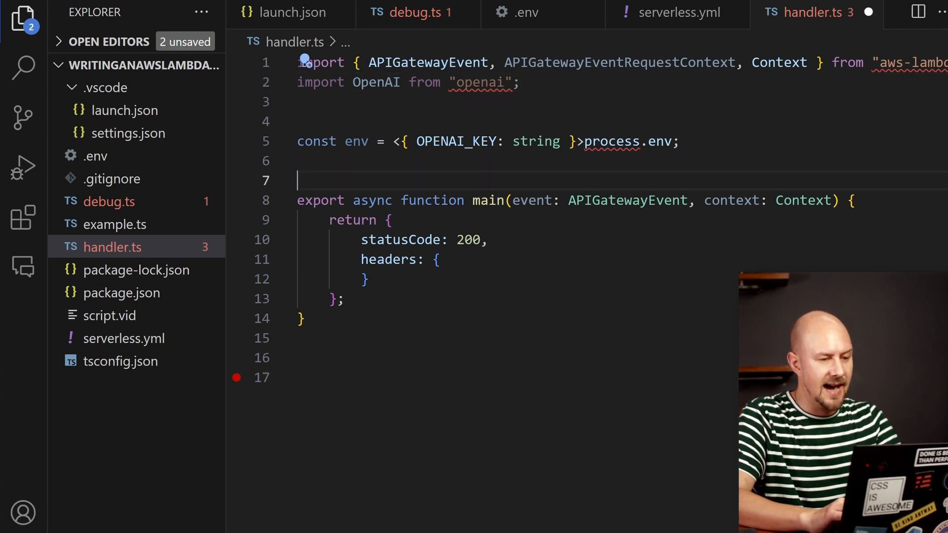
pyautogui.write('type RequestBody =')
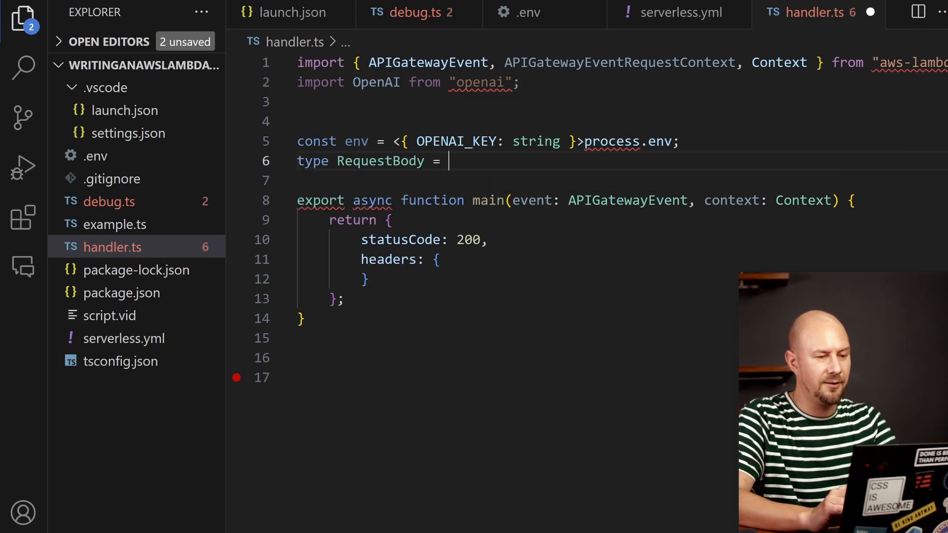
pyautogui.write('{ subject: string }')
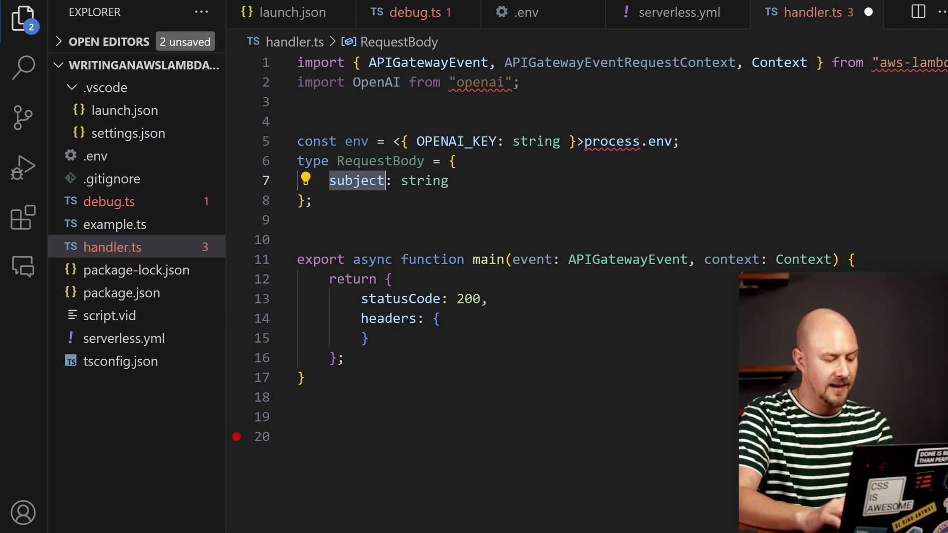
# - Parse event.body as a RequestBody into a body constant inside main
pyautogui.write('const body =')
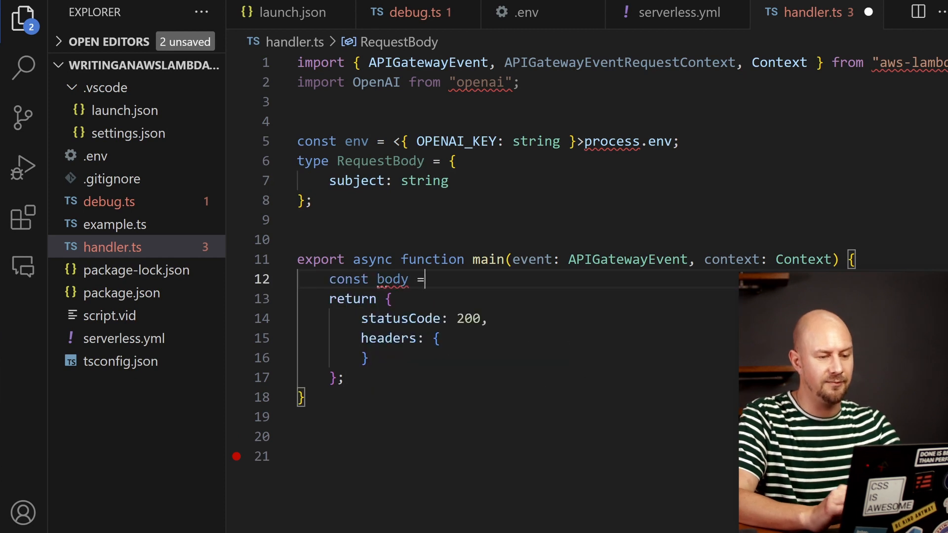
pyautogui.write('<RequestBody>JSON.')
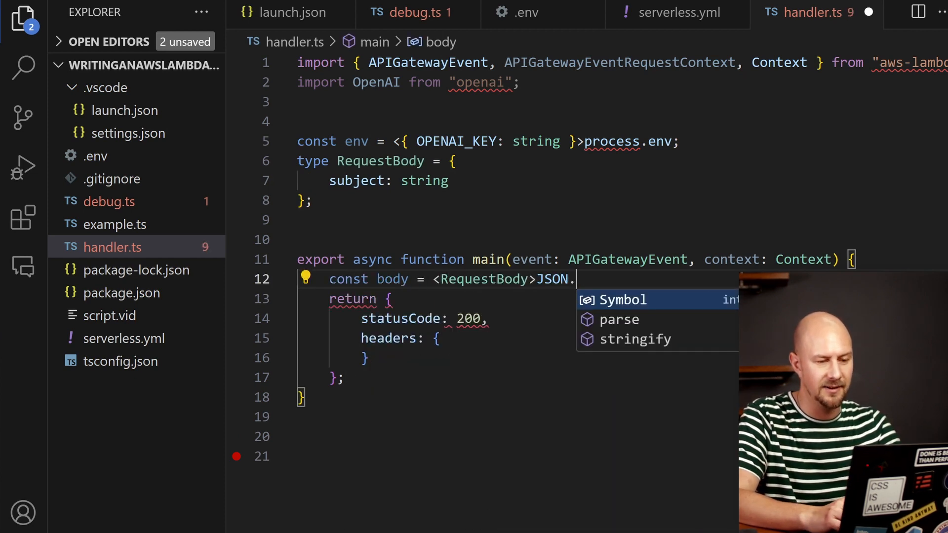
pyautogui.write('parse(event.b')
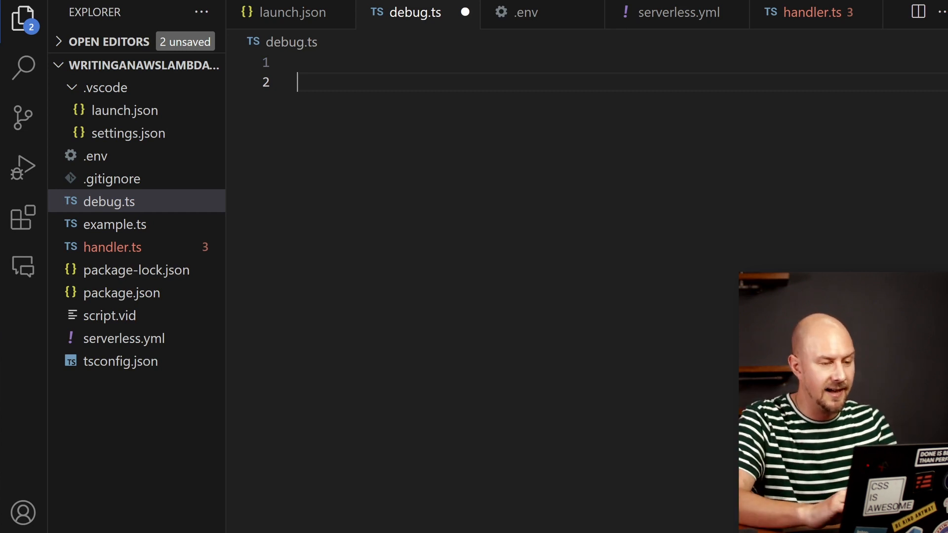
# - In debug.ts import APIGatewayEvent, Context and SNSEvent from aws-lambda and main from ./handler
pyautogui.write('import { A')
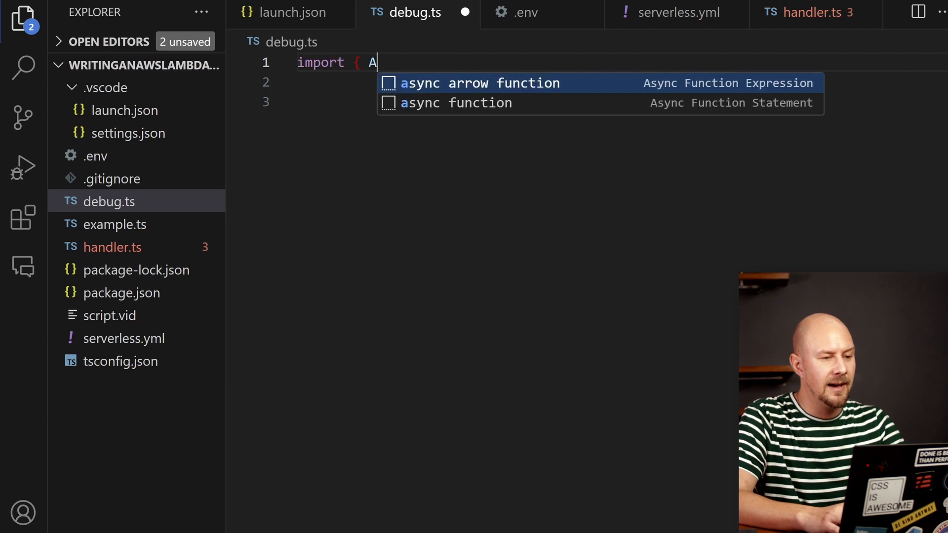
pyautogui.write('PIGatewayEvent, Context,')
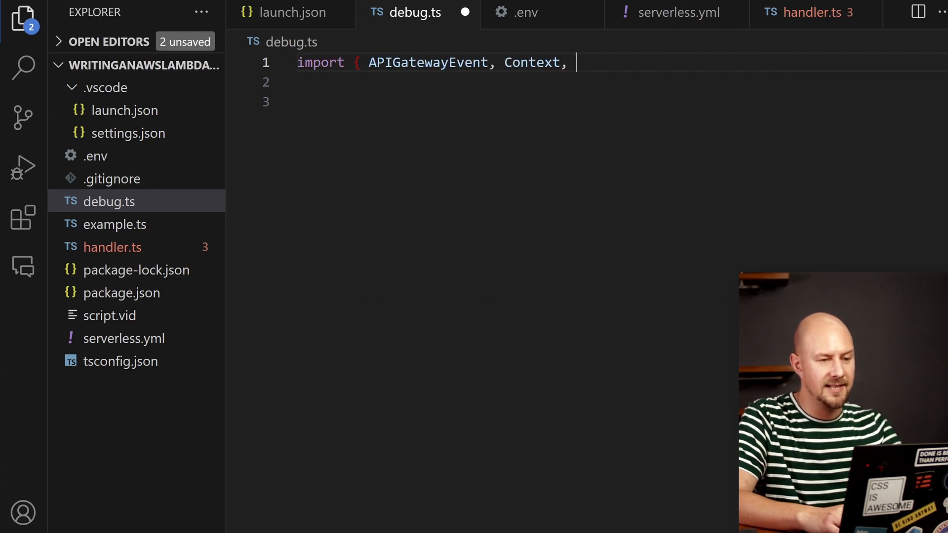
pyautogui.write('SNSEvent } from "aws-lambda";')
pyautogui.click(616, 82)
pyautogui.write('import { main')
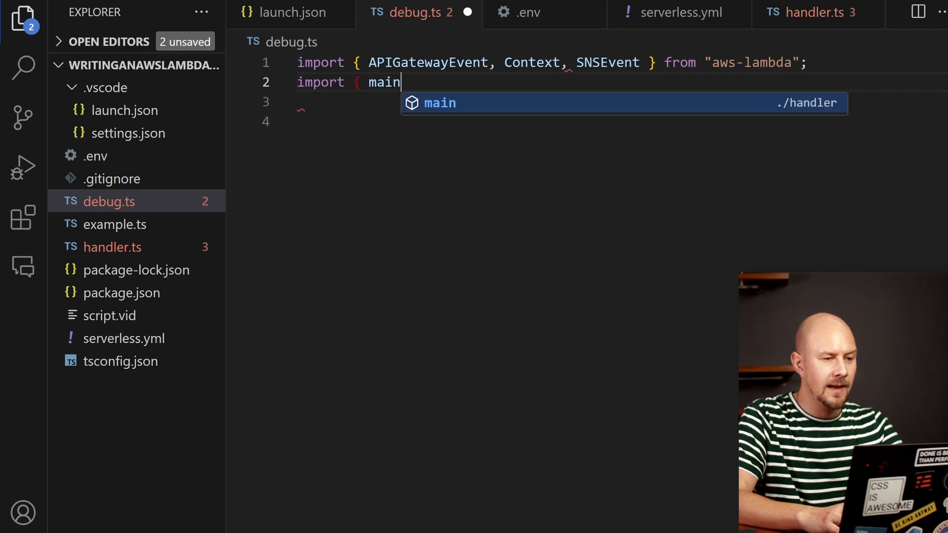
pyautogui.write('} from "./handler.js";')
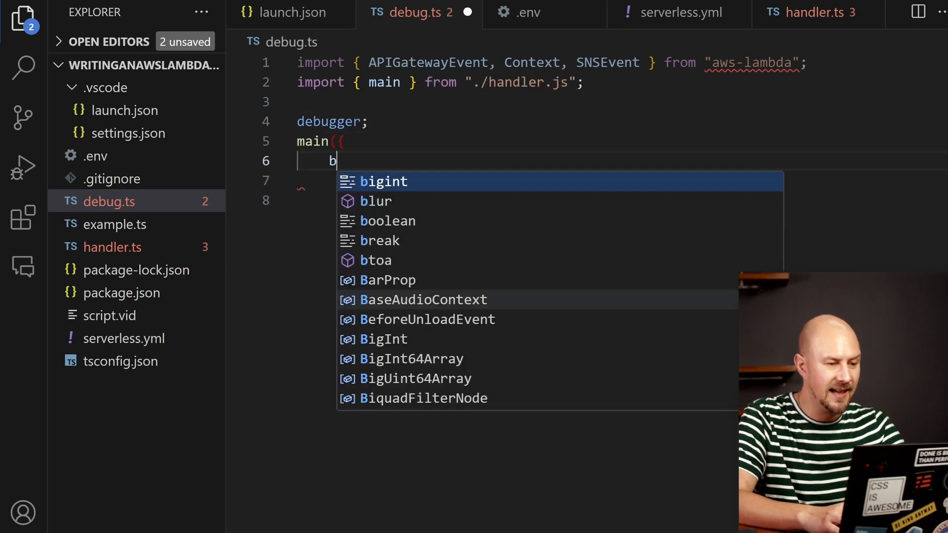
# - Call main with a JSON-stringified body event cast as APIGatewayEvent and an empty Context
pyautogui.write("body: JSON.stringify({ subject: 'trains' }")
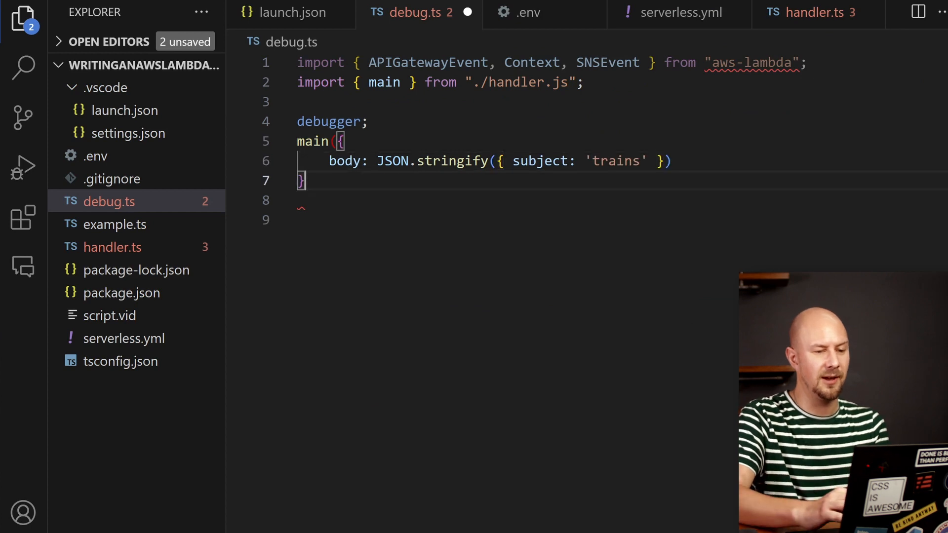
pyautogui.write('as APIGatewayEvent,')
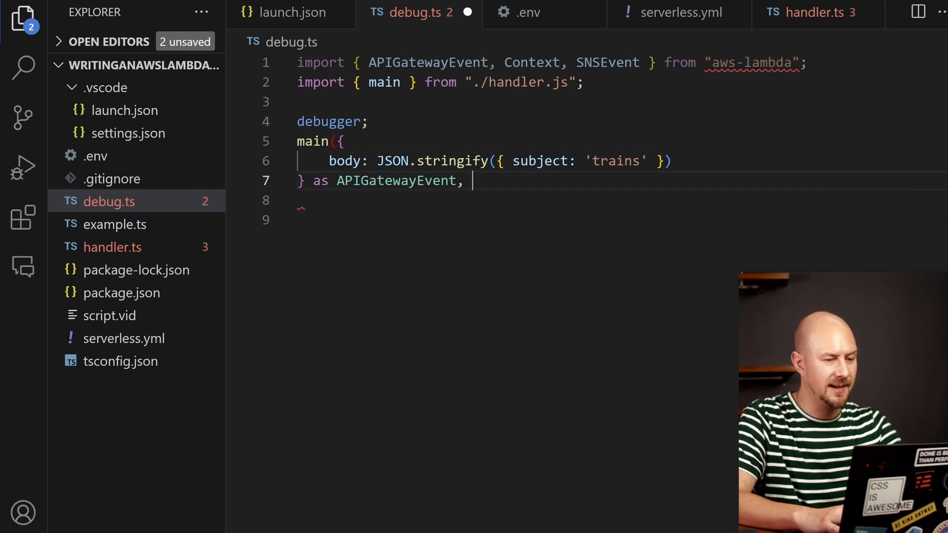
pyautogui.write('{} as Context)')
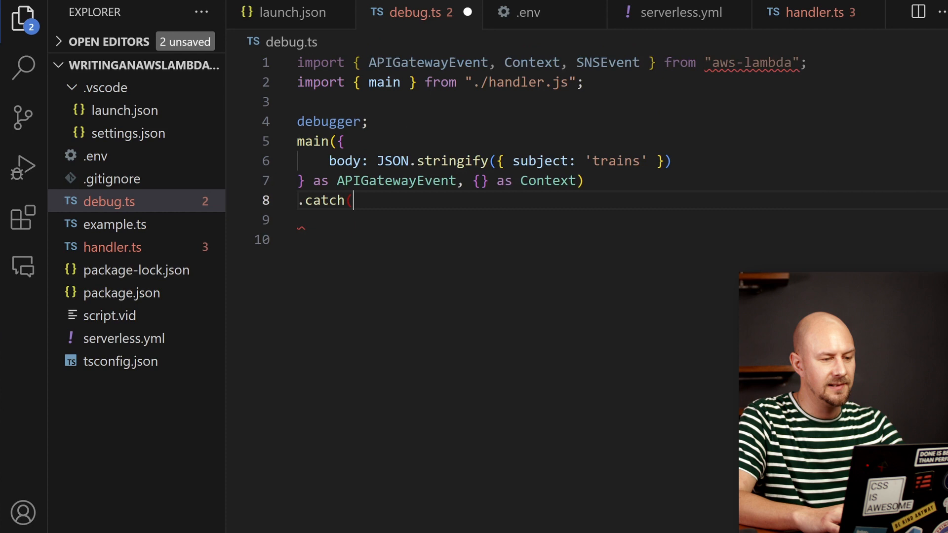
# - Add a .catch that logs the error and hits debugger, save debug.ts, and show launch.json
pyautogui.write('e => {')
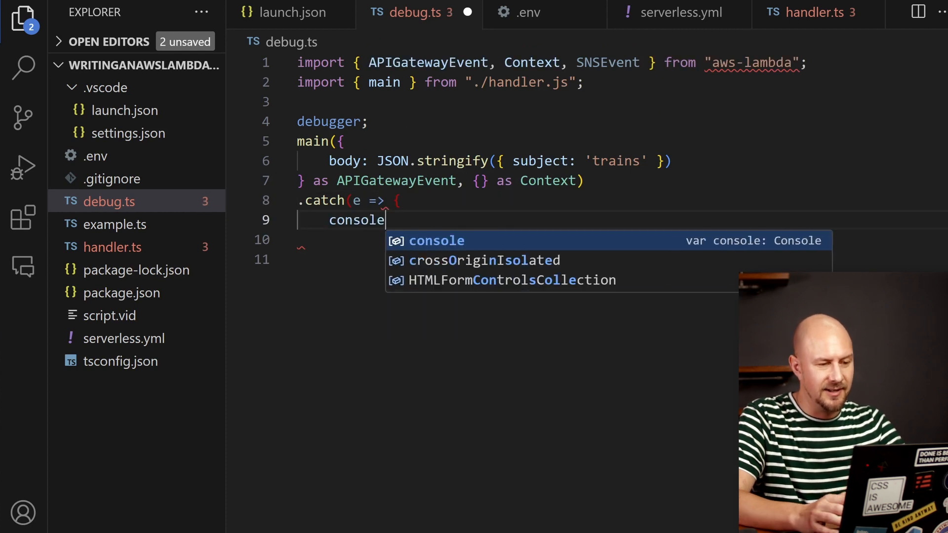
pyautogui.write('.error(e);')
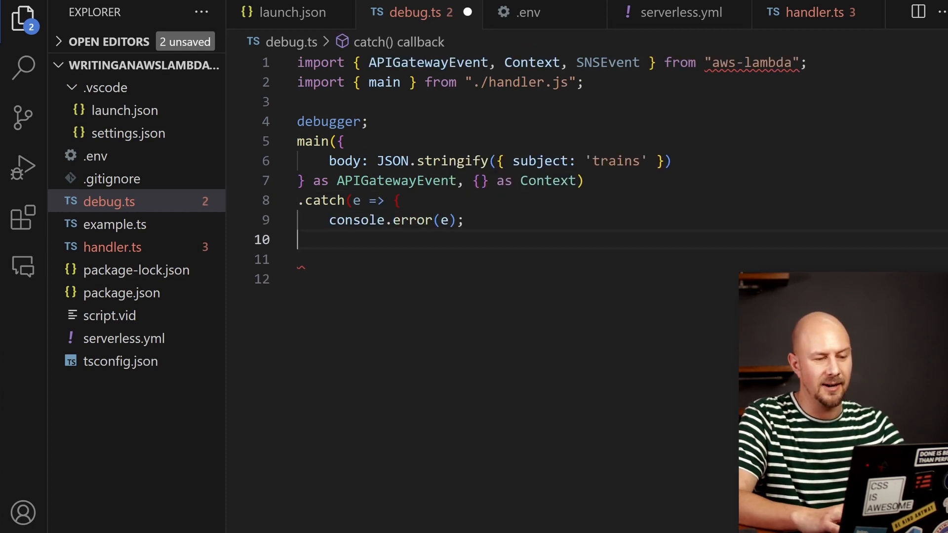
pyautogui.write('debugger;')
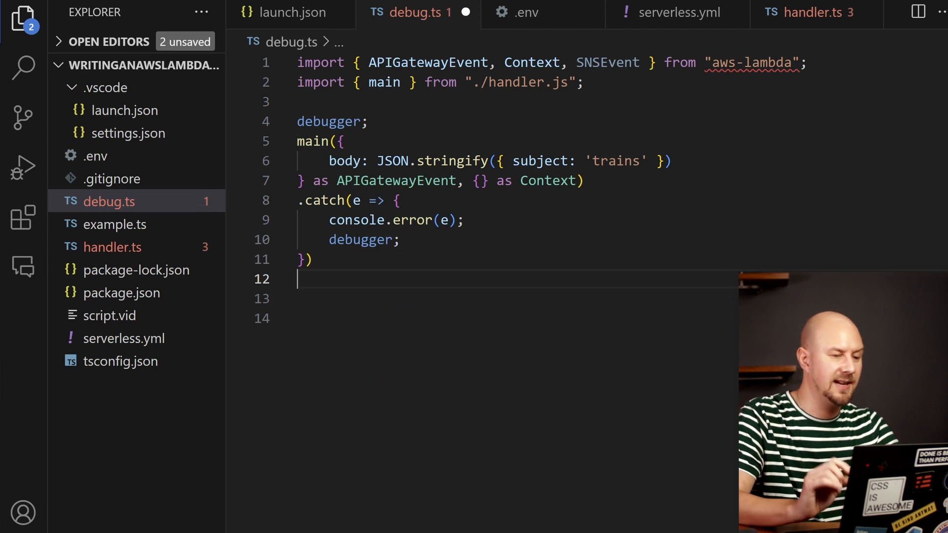
pyautogui.press('Ctrl+s')
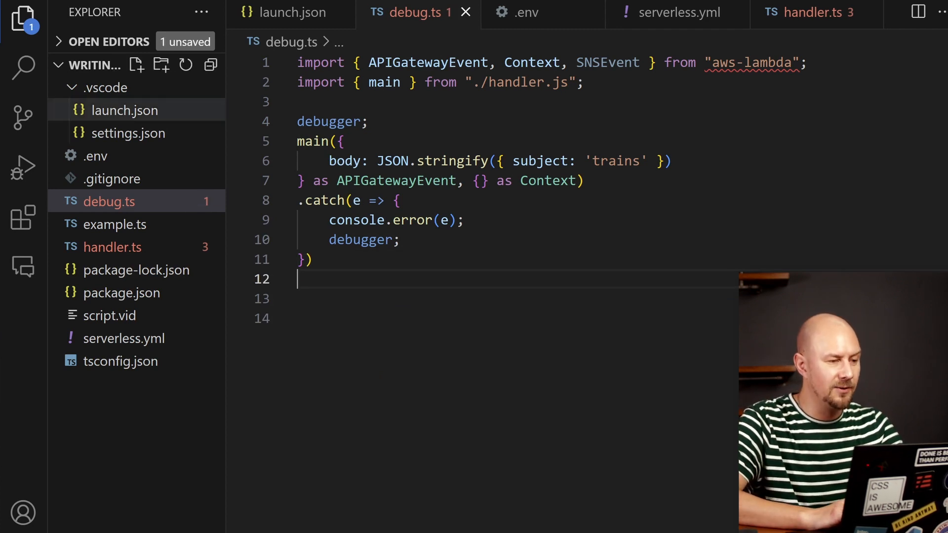
pyautogui.click(125, 110)
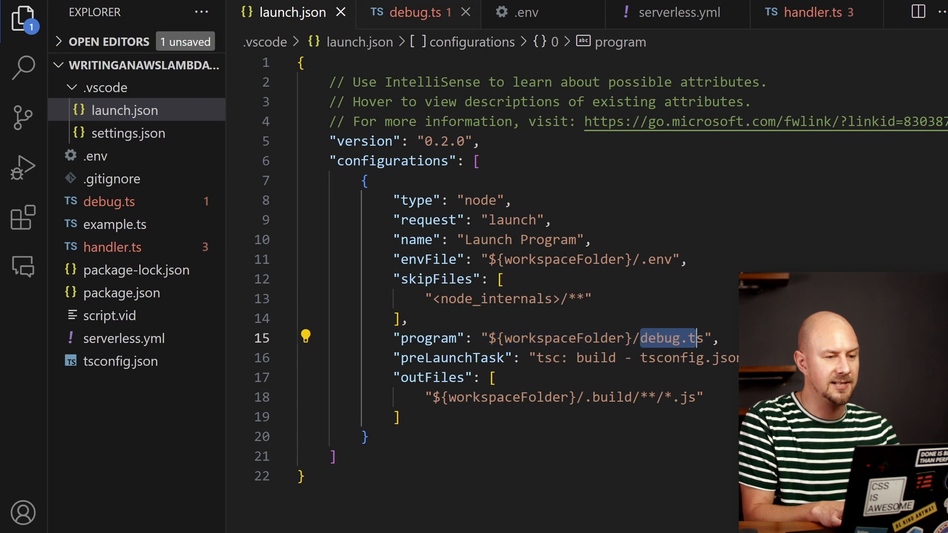
# - Start the Launch Program debug session so debug.ts pauses at its first debugger statement
pyautogui.click(415, 13)
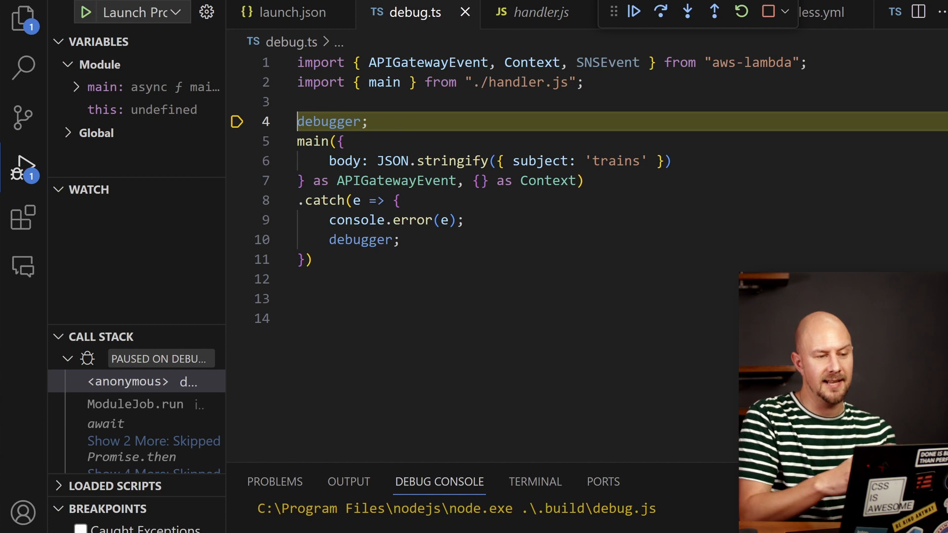
# - Step over the paused debugger statement and continue until the debug run ends
pyautogui.click(661, 13)
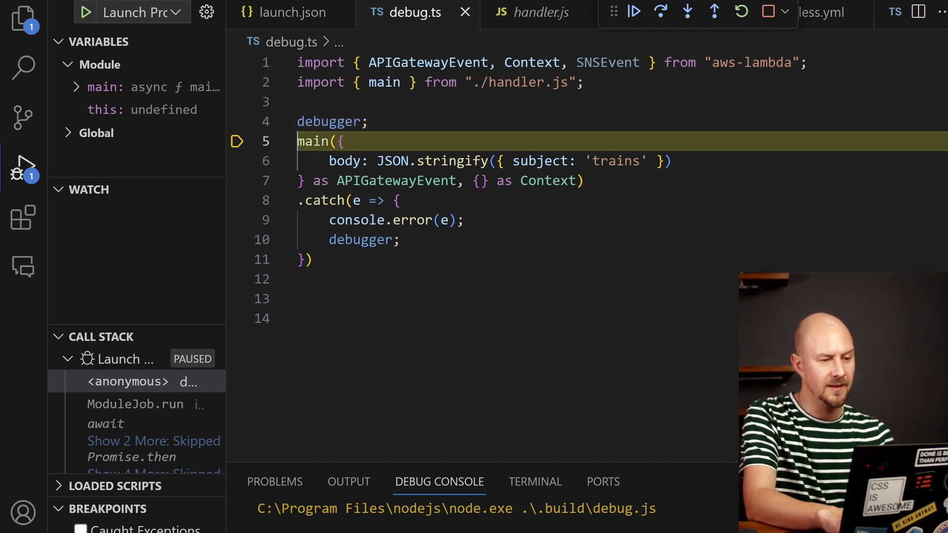
pyautogui.click(634, 11)
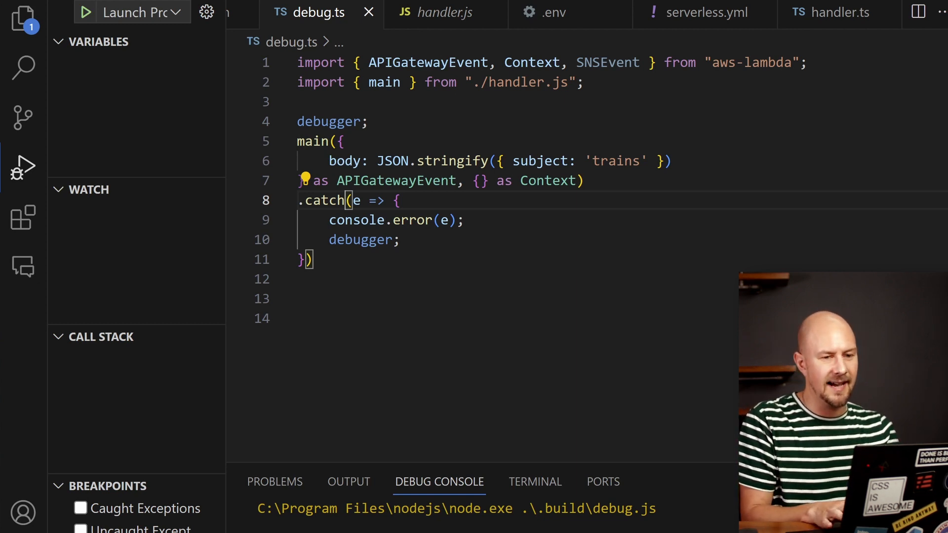
# - Return statusCode 400 when the request body or its subject is missing
pyautogui.click(829, 13)
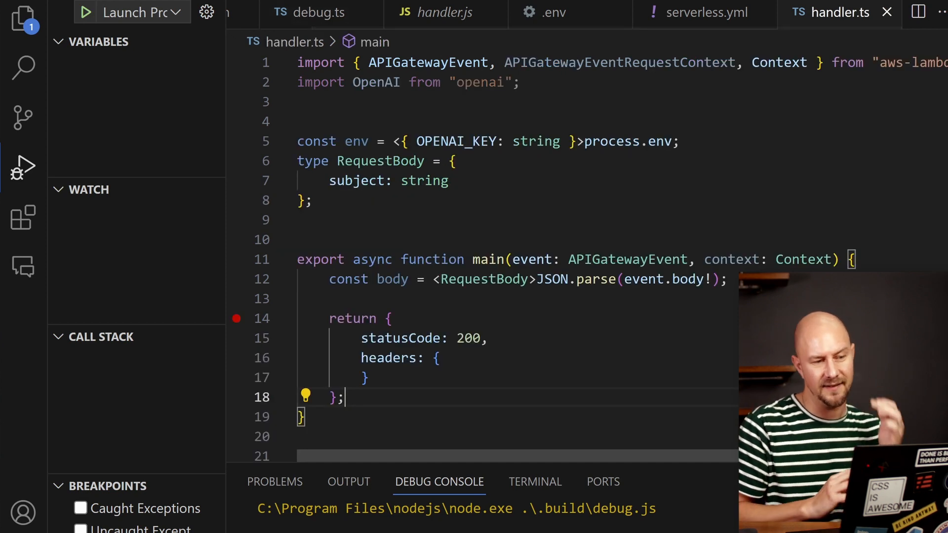
pyautogui.write('if (!body')
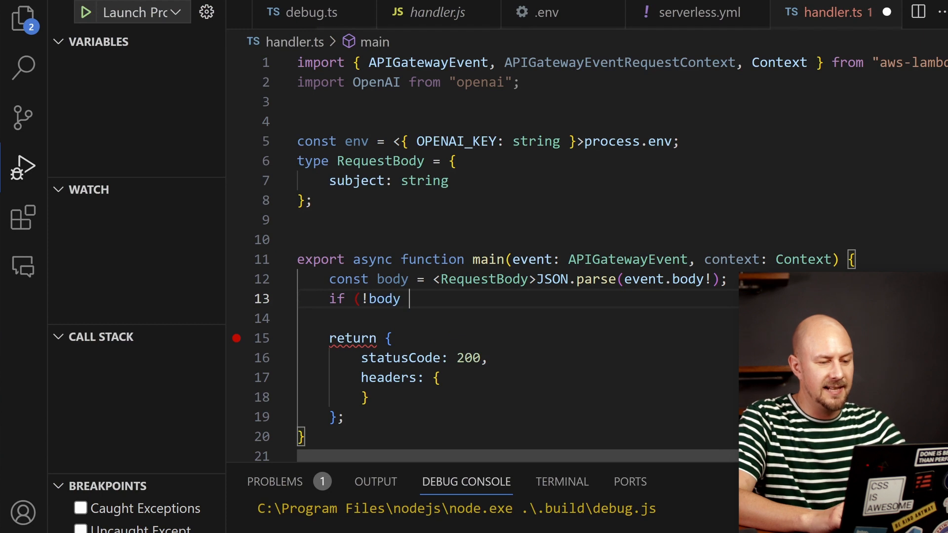
pyautogui.write('|| !body.sub')
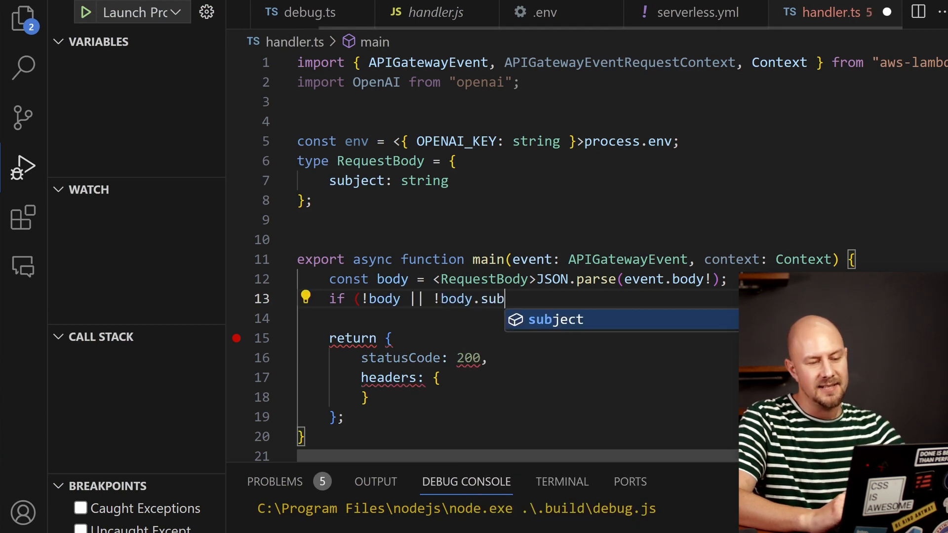
pyautogui.write('ject) return {')
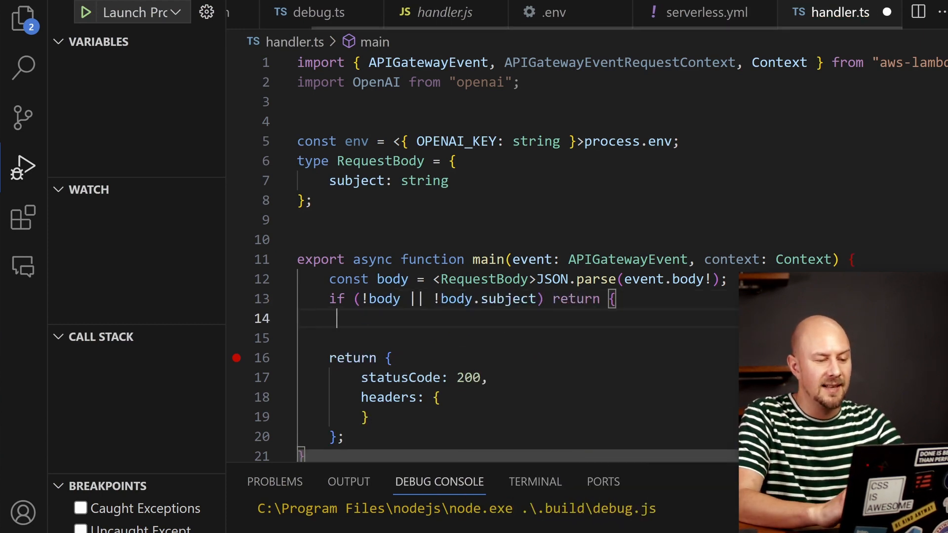
pyautogui.write('statusCode: 400,')
pyautogui.write("body: JSON.stringify({ message: 'Invalid request")
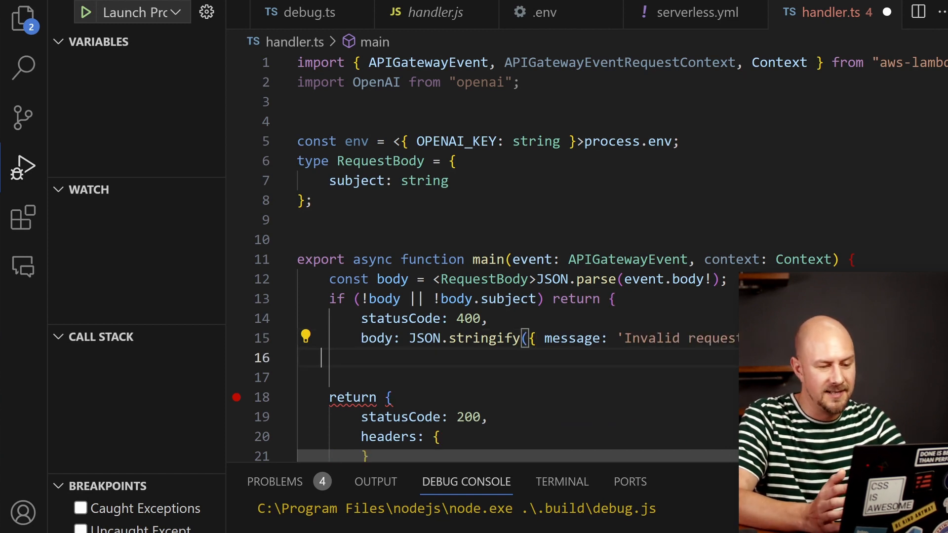
pyautogui.write('};')
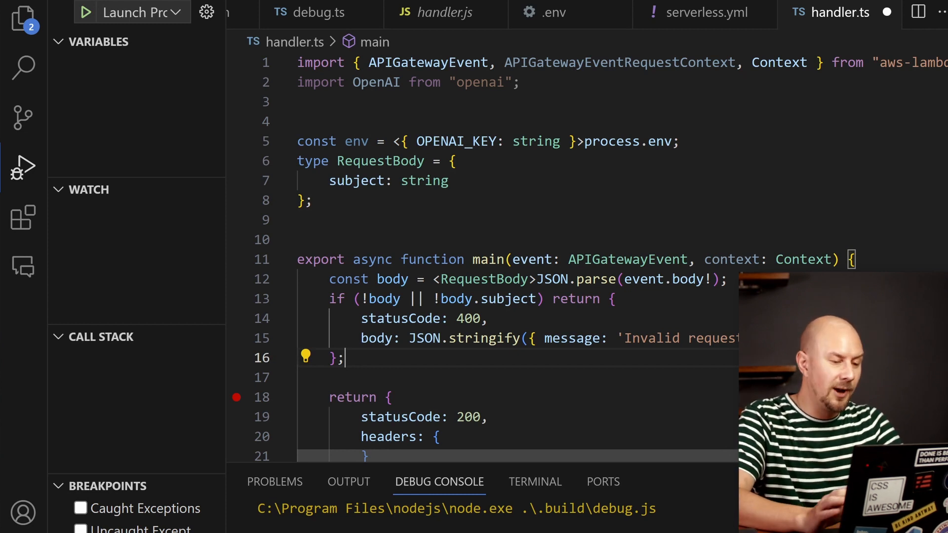
# - Create the OpenAI client from env.OPENAI_KEY and build a joke prompt about body.subject
pyautogui.write('const openai')
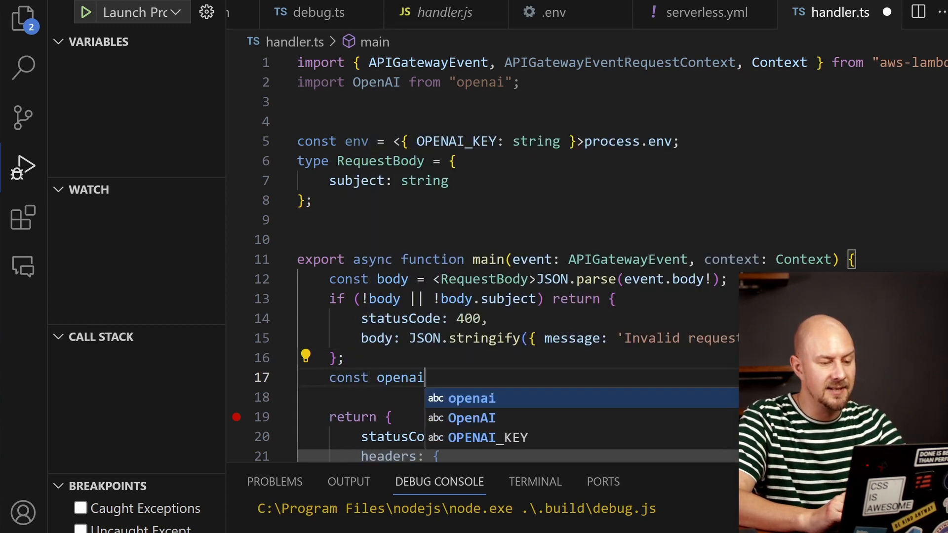
pyautogui.write('= new OpenAI { ap')
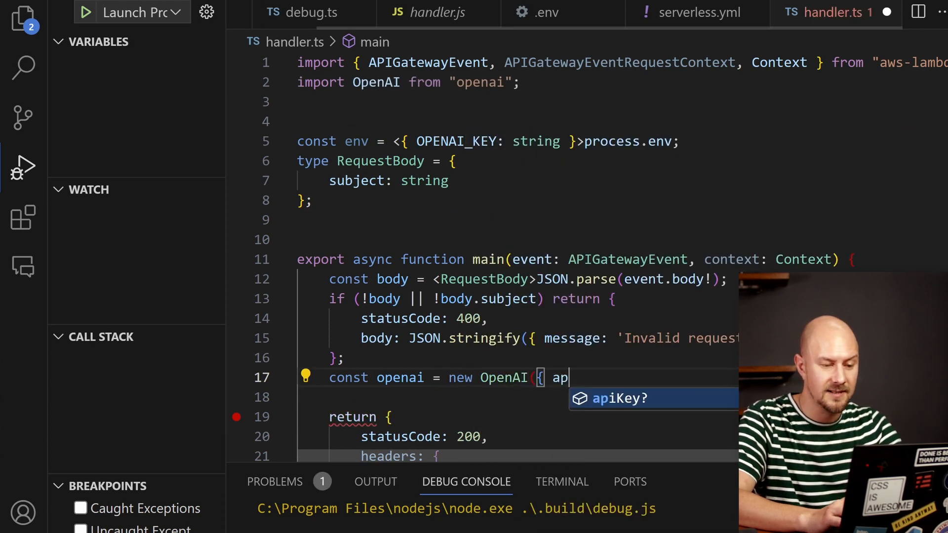
pyautogui.write('iKey: env.OPENAI_K')
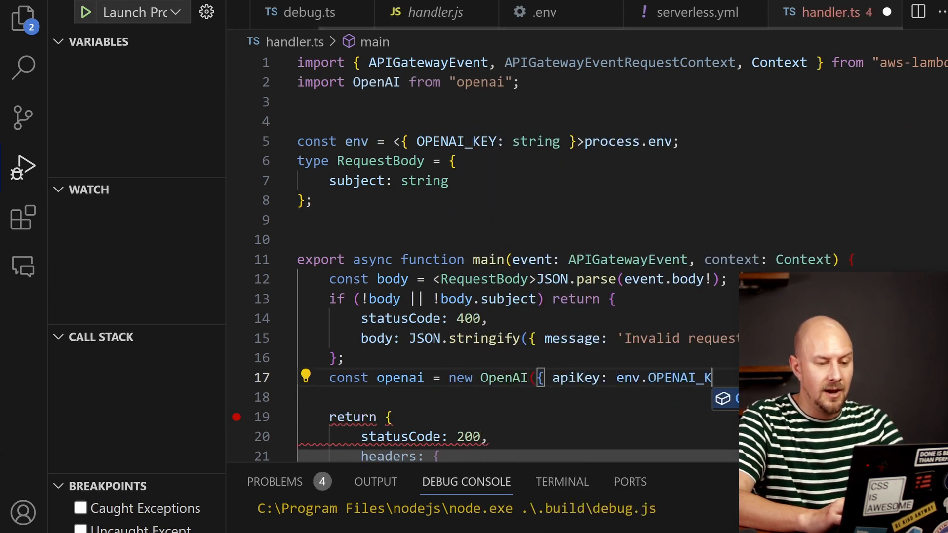
pyautogui.write('EY')
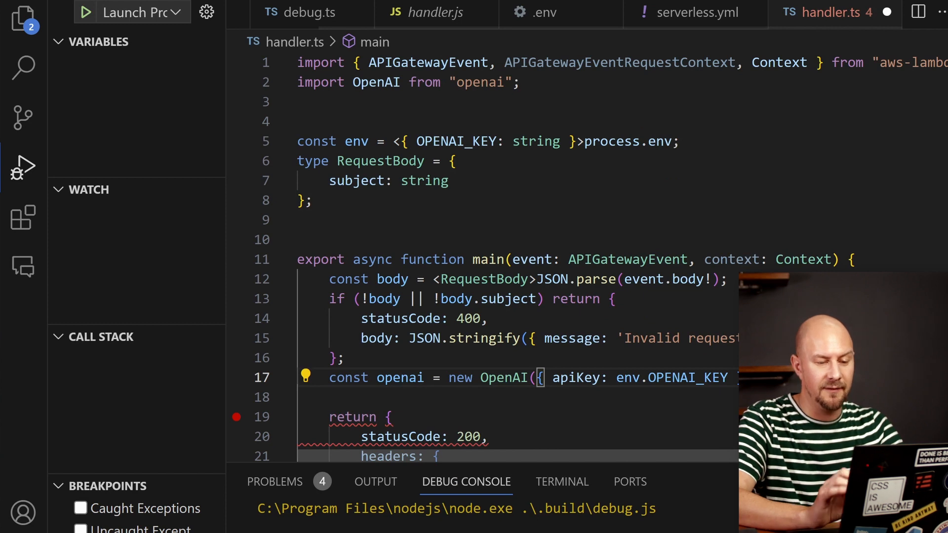
pyautogui.write('const prompt = `Tell me a joke a')
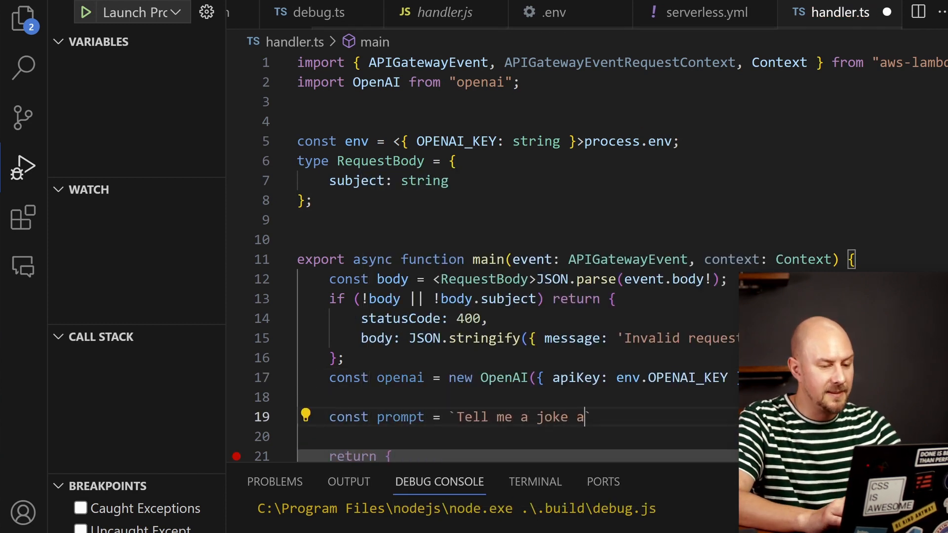
pyautogui.write('bout ${body.subje')
pyautogui.write('const gptResponse = await openai.')
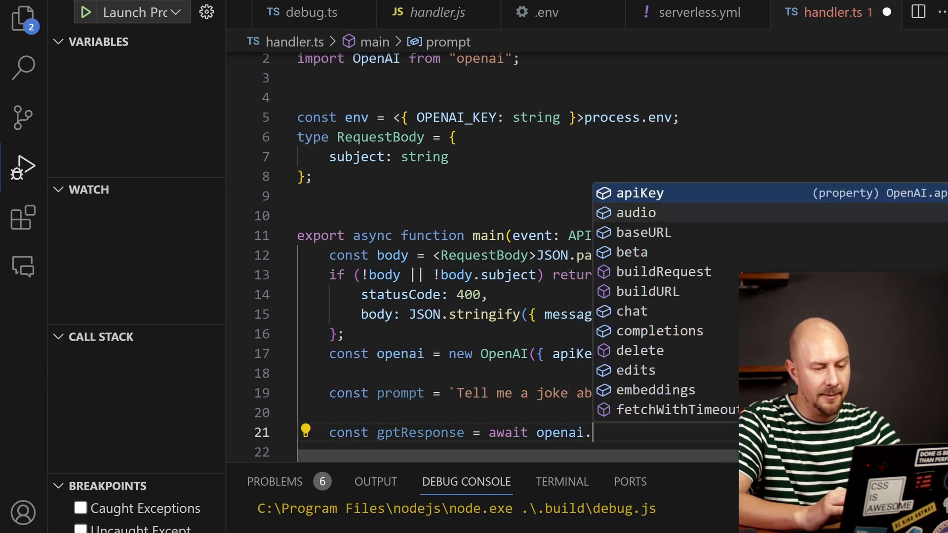
# - Call chat.completions.create with the prompt and extract choices[0].message.content as result
pyautogui.write('chat.completions')
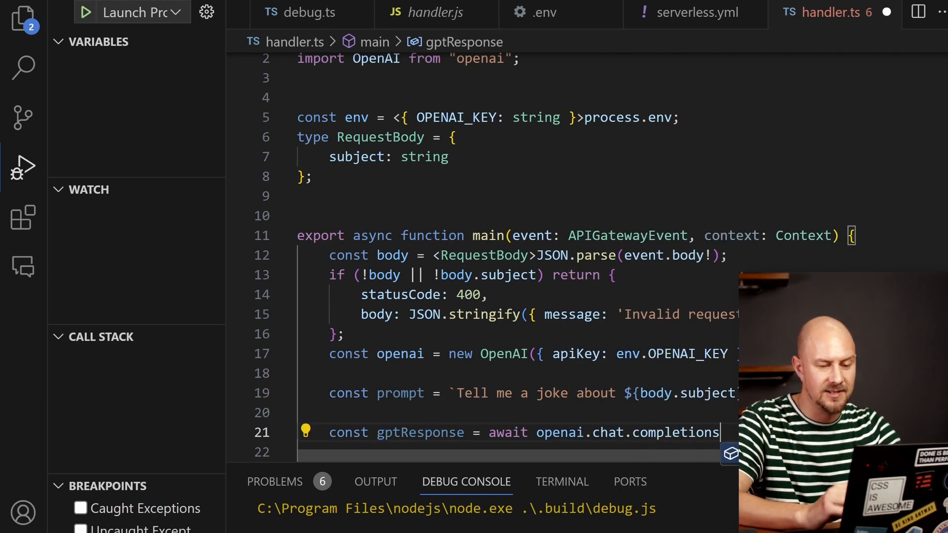
pyautogui.write('.cr')
pyautogui.write('role: "user",')
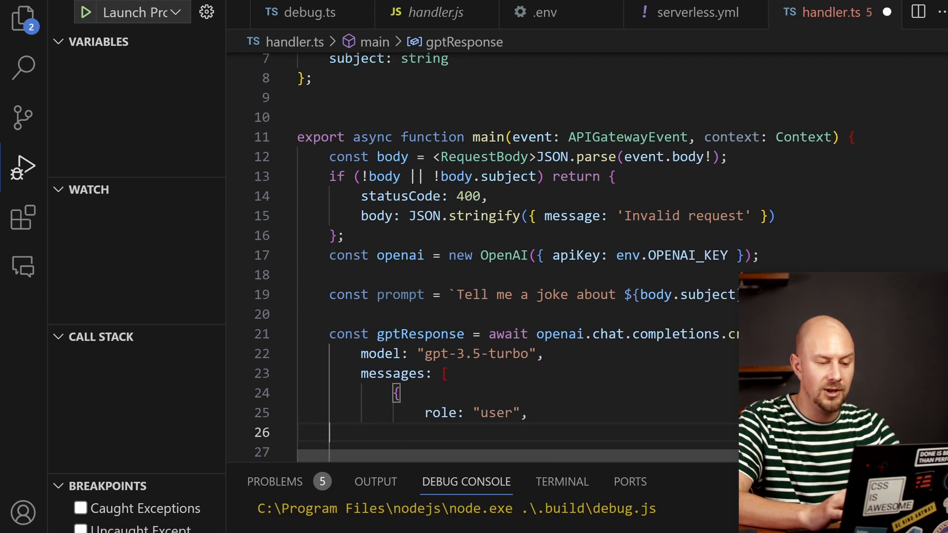
pyautogui.write('content: prompt')
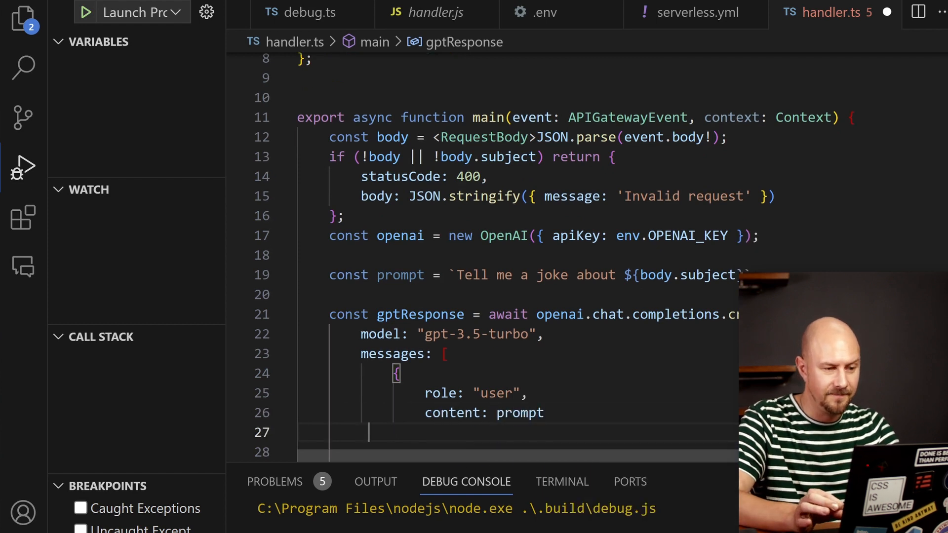
pyautogui.write('con')
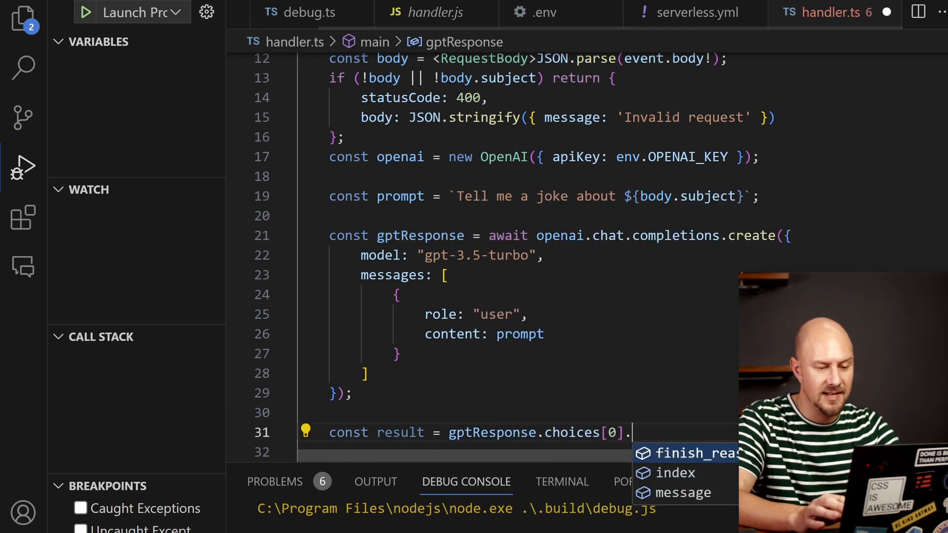
pyautogui.write('message.con')
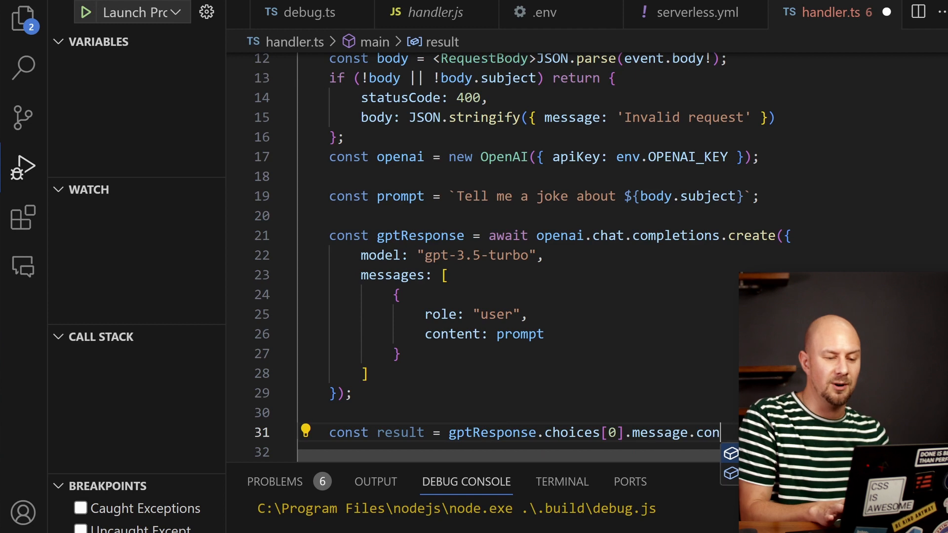
pyautogui.write('tent')
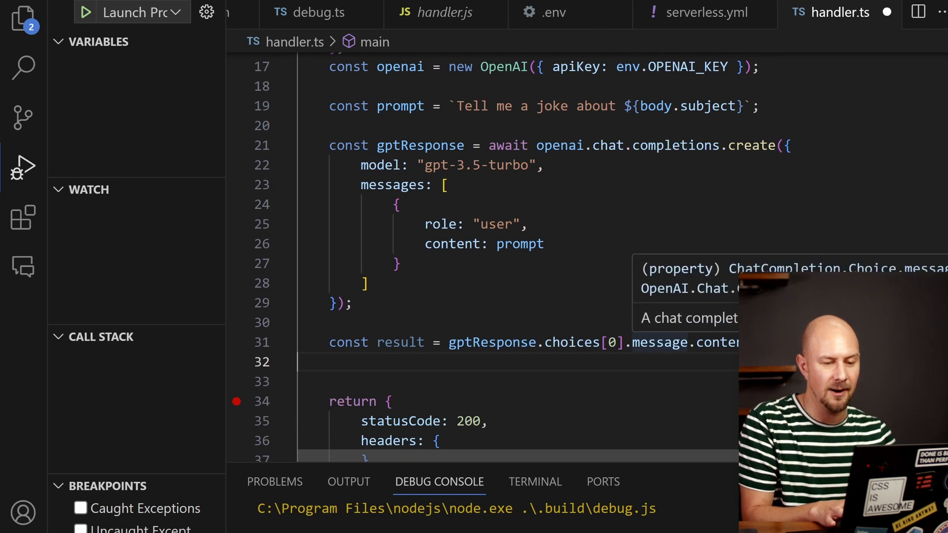
# - Set the returned body to result and save handler.ts
pyautogui.doubleClick(400, 343)
pyautogui.write('body: r')
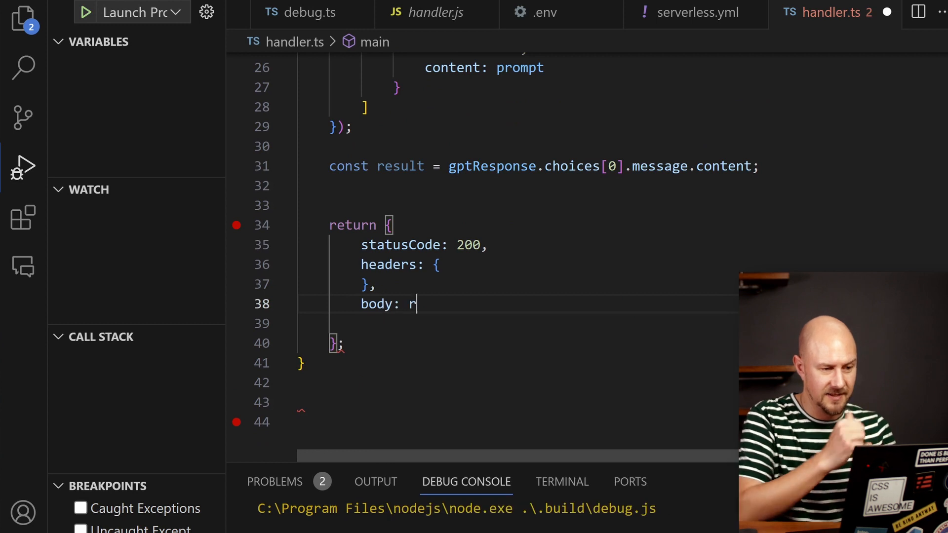
pyautogui.write('esult')
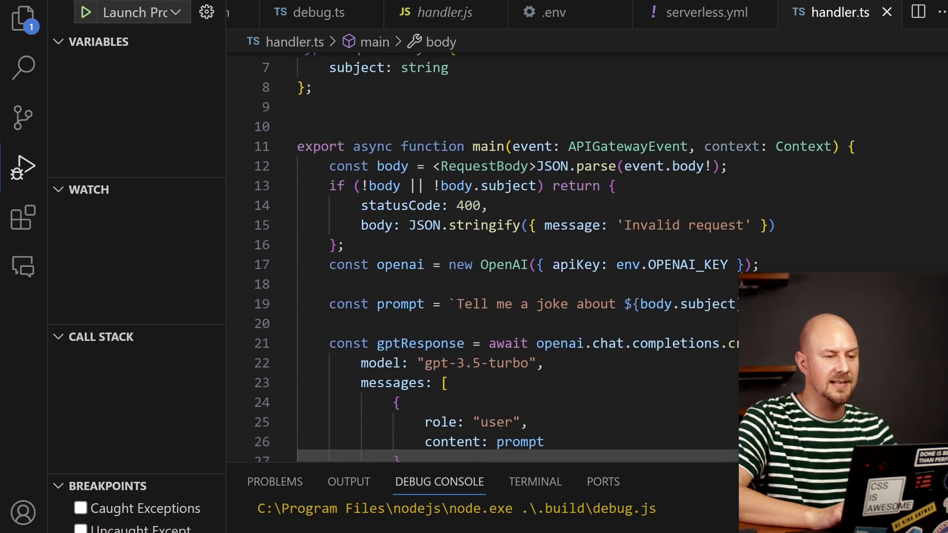
# - Launch the local debug run and continue past the body check to the OpenAI request
pyautogui.click(314, 12)
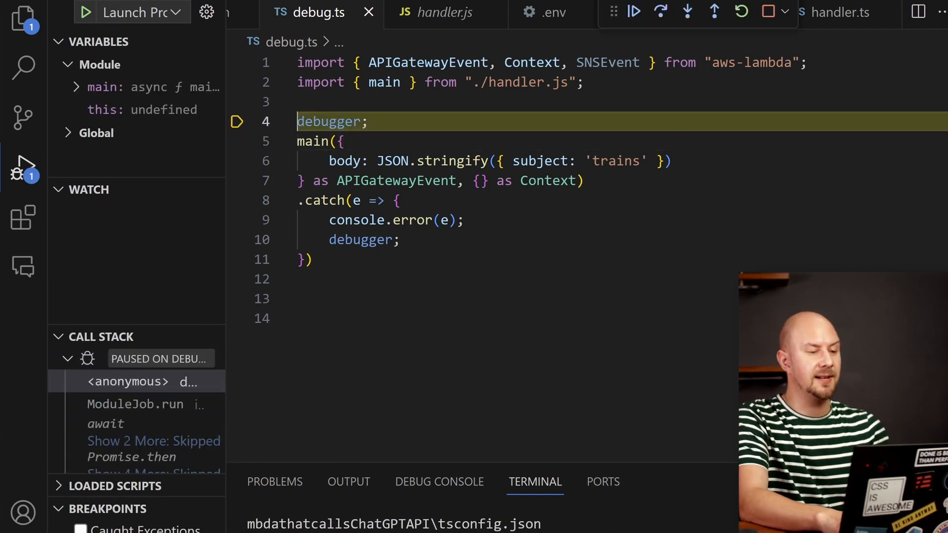
pyautogui.click(688, 12)
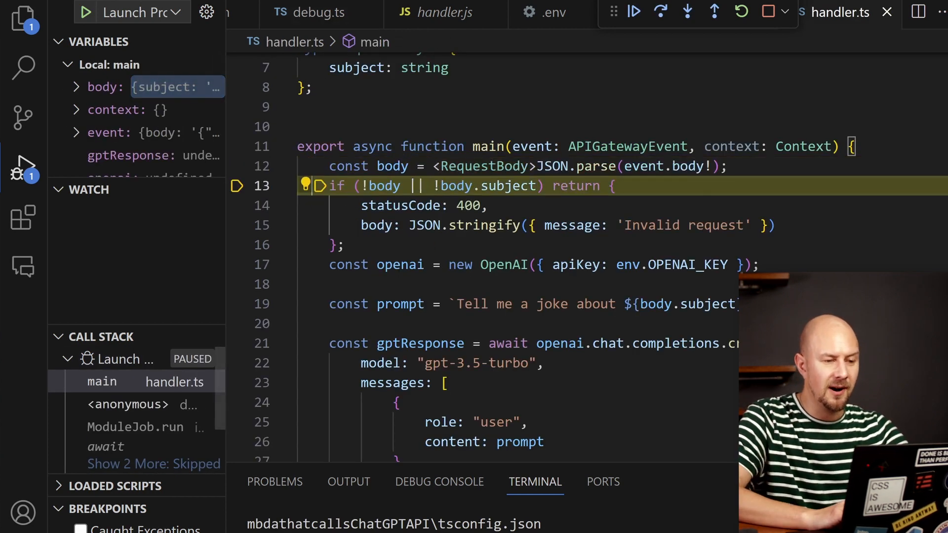
pyautogui.moveTo(391, 165)
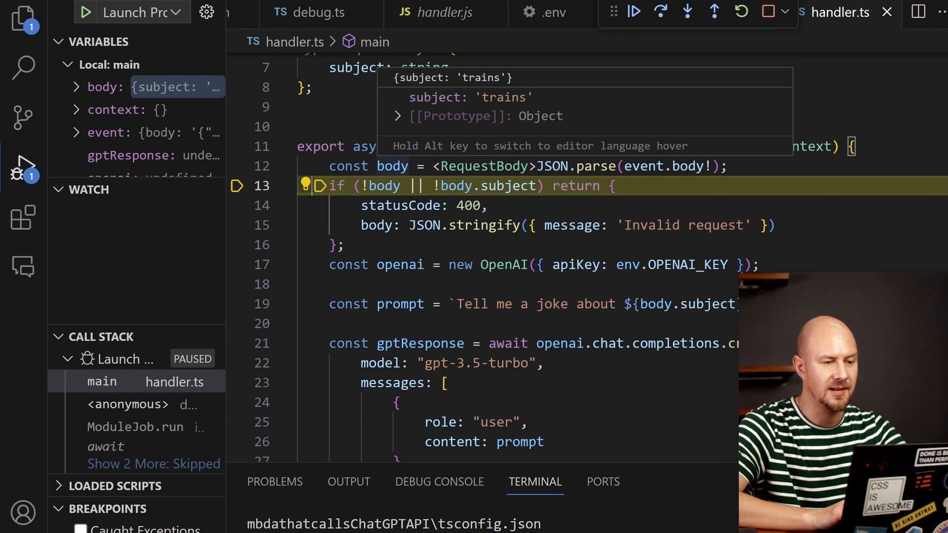
pyautogui.click(634, 13)
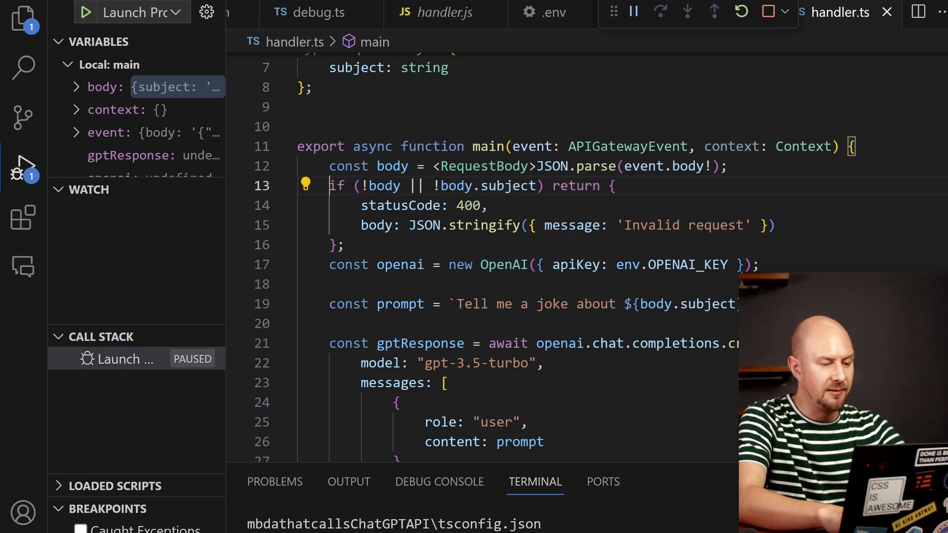
pyautogui.click(660, 12)
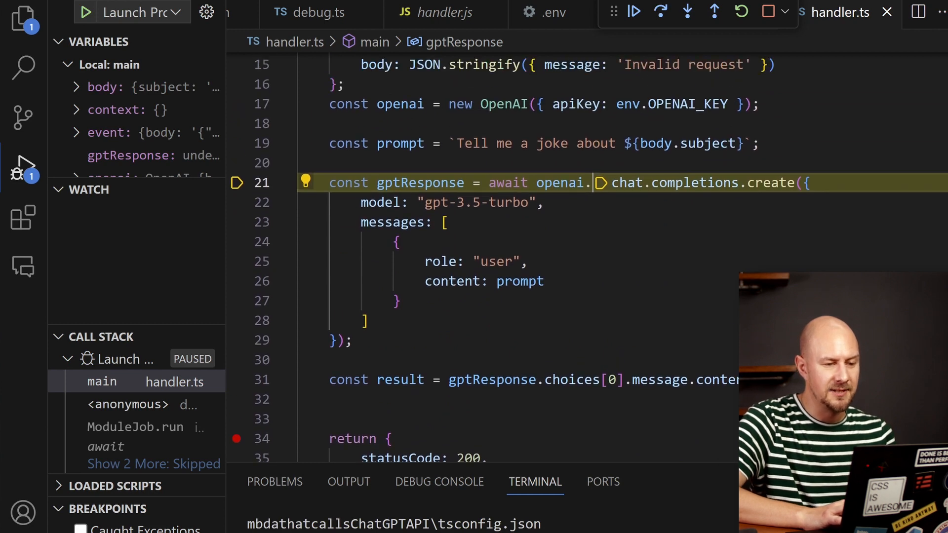
# - Step over the chat completion to the return, confirm gptResponse arrived, and end debugging
pyautogui.click(634, 13)
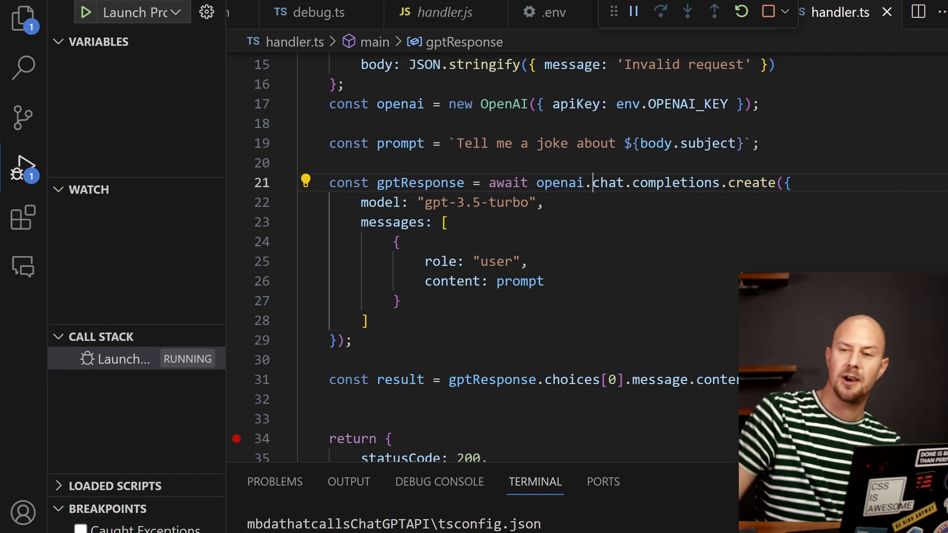
pyautogui.click(660, 13)
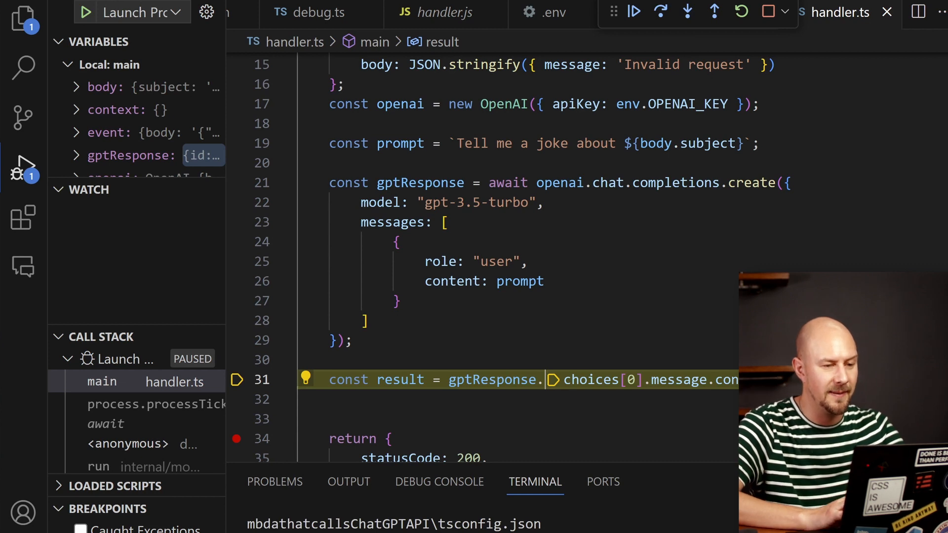
pyautogui.scroll(-3)
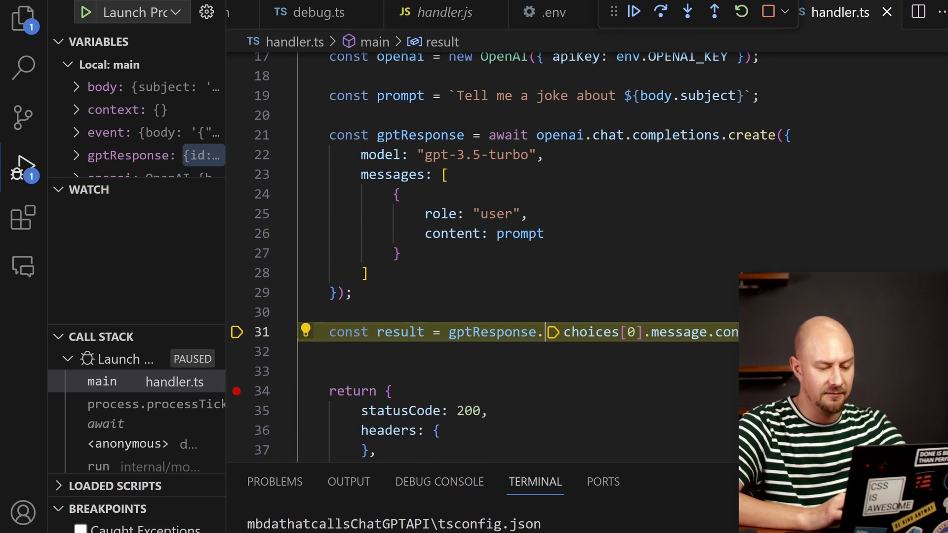
pyautogui.click(661, 14)
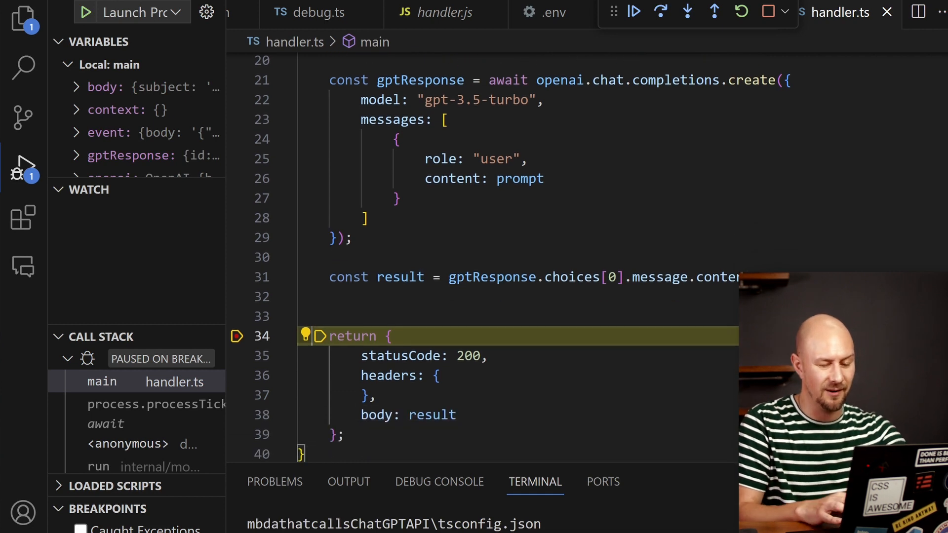
pyautogui.click(660, 13)
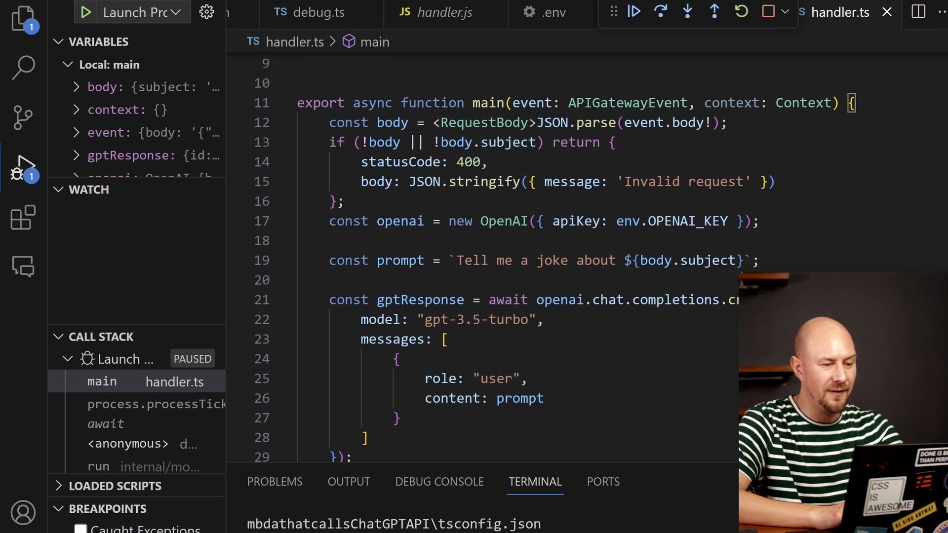
pyautogui.scroll(-3)
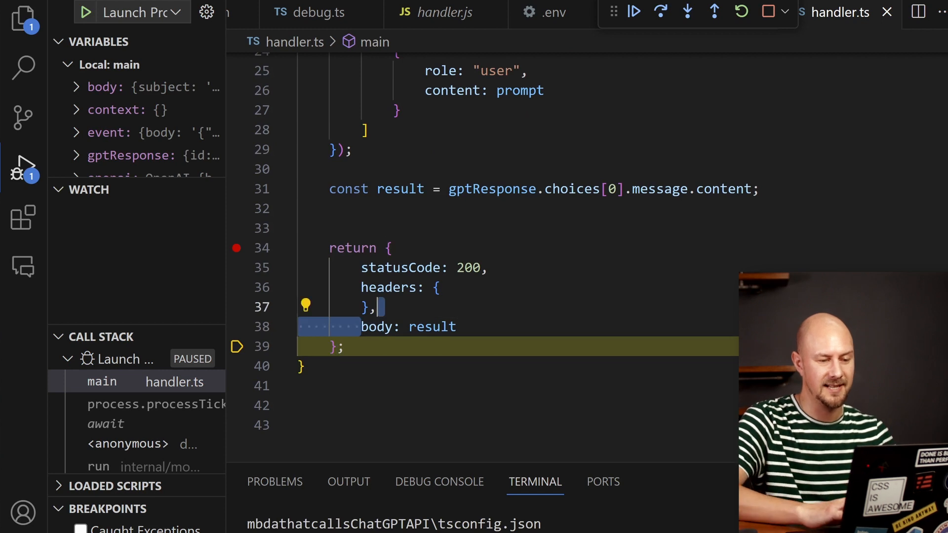
pyautogui.click(633, 12)
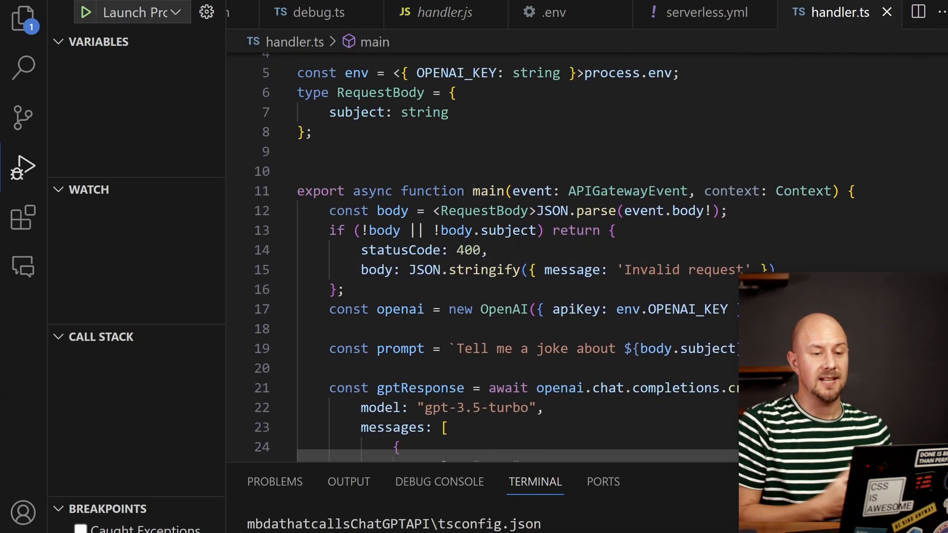
# - Run sls deploy --stage prod to create the lambda-chatgpt stack in AWS
pyautogui.scroll(-3)
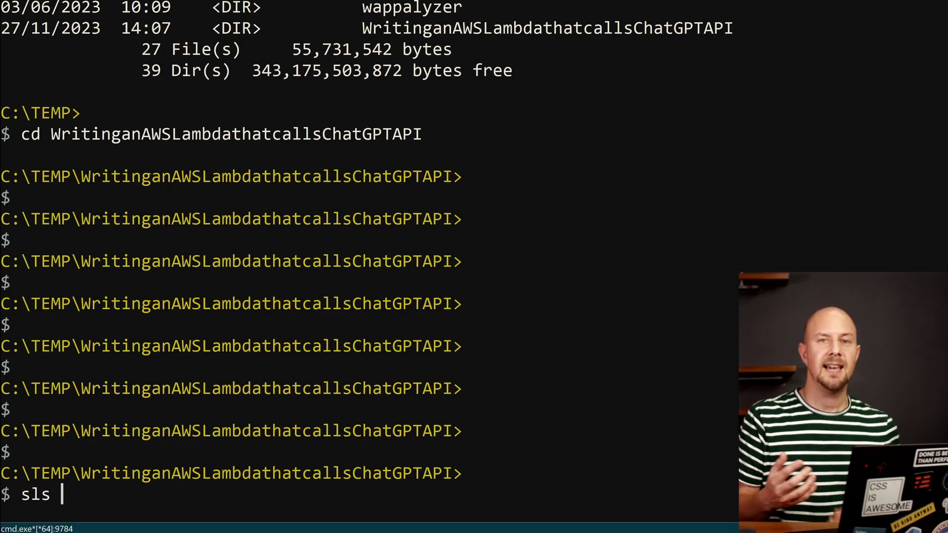
pyautogui.write('deploy --stage prod')
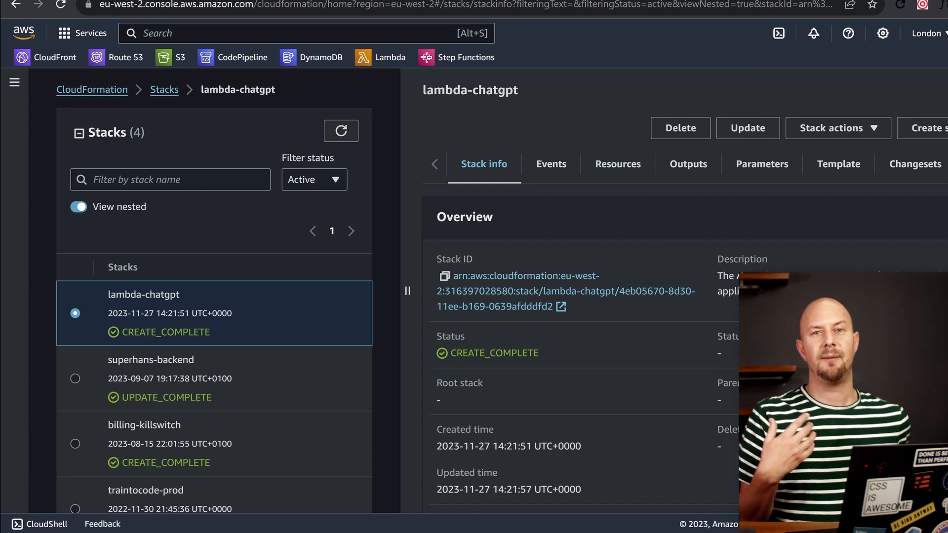
# - From the lambda-chatgpt stack's Resources, follow the getjoke Physical ID to the function page
pyautogui.click(617, 164)
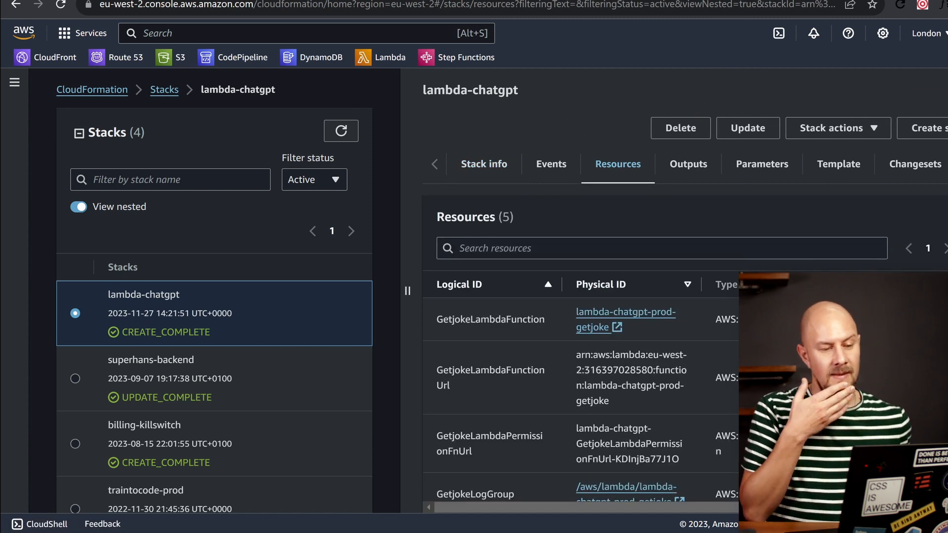
pyautogui.moveTo(615, 319)
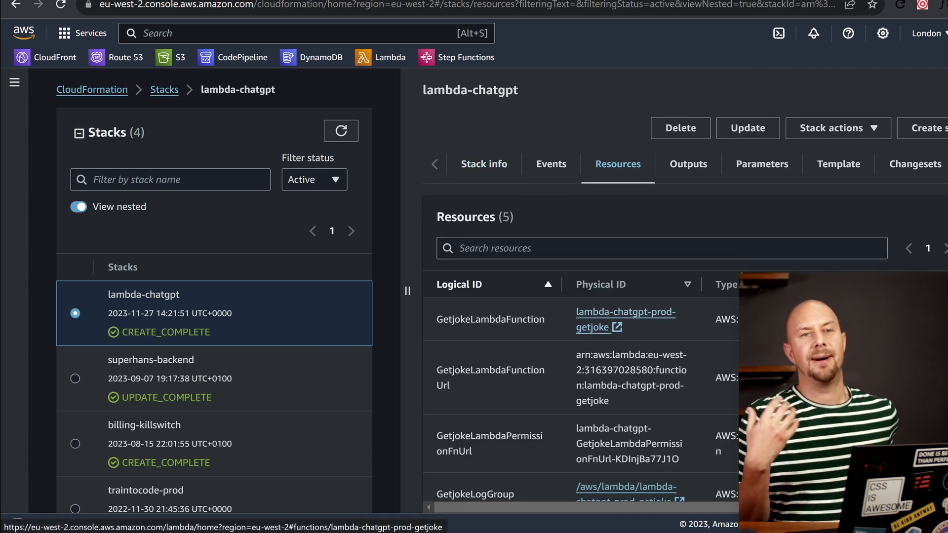
pyautogui.click(625, 312)
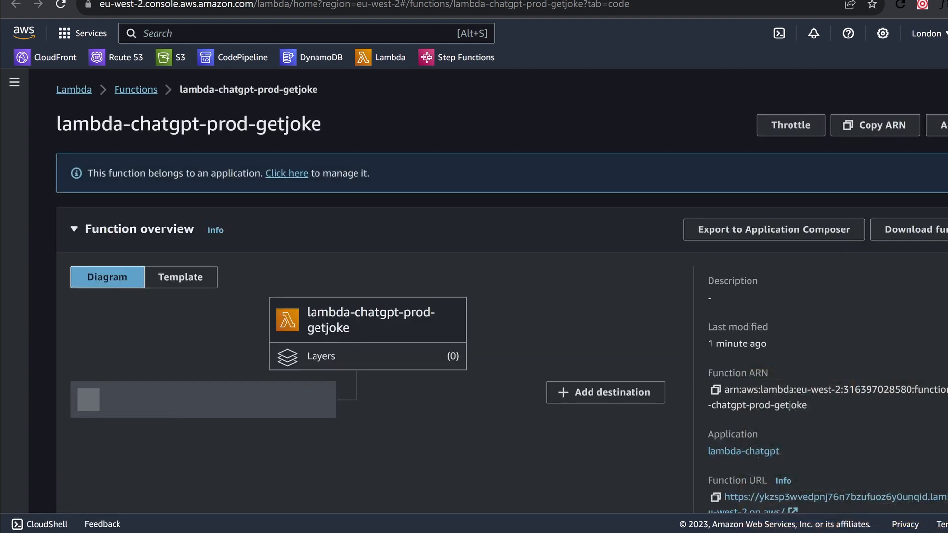
pyautogui.scroll(-3)
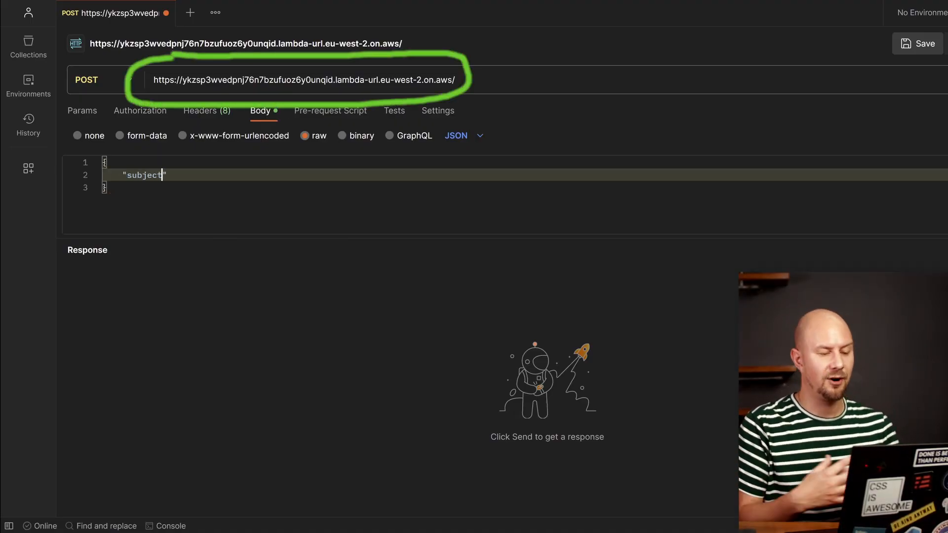
# - Send the POST with {"subject": "coding"}, receive the joke, then start retyping the subject
pyautogui.write(': "coding"')
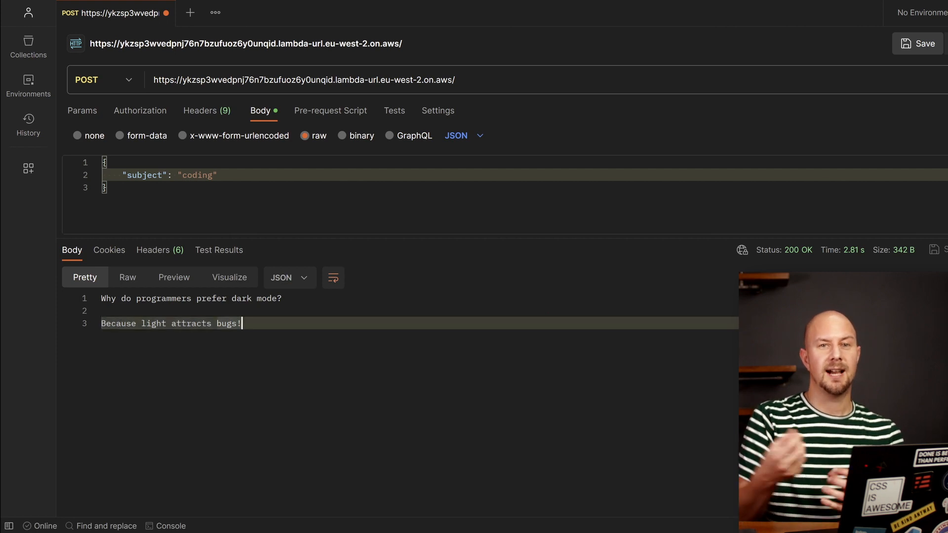
pyautogui.doubleClick(197, 176)
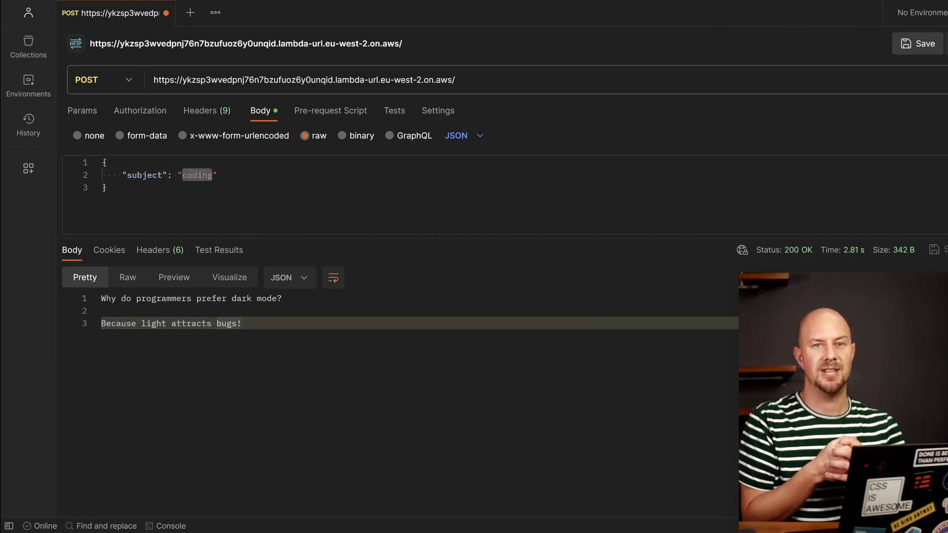
pyautogui.write('yo')
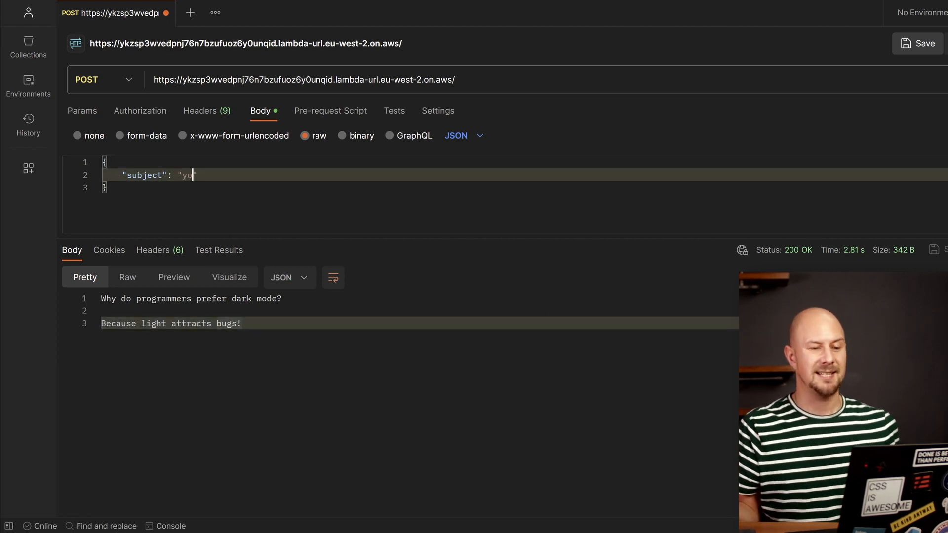